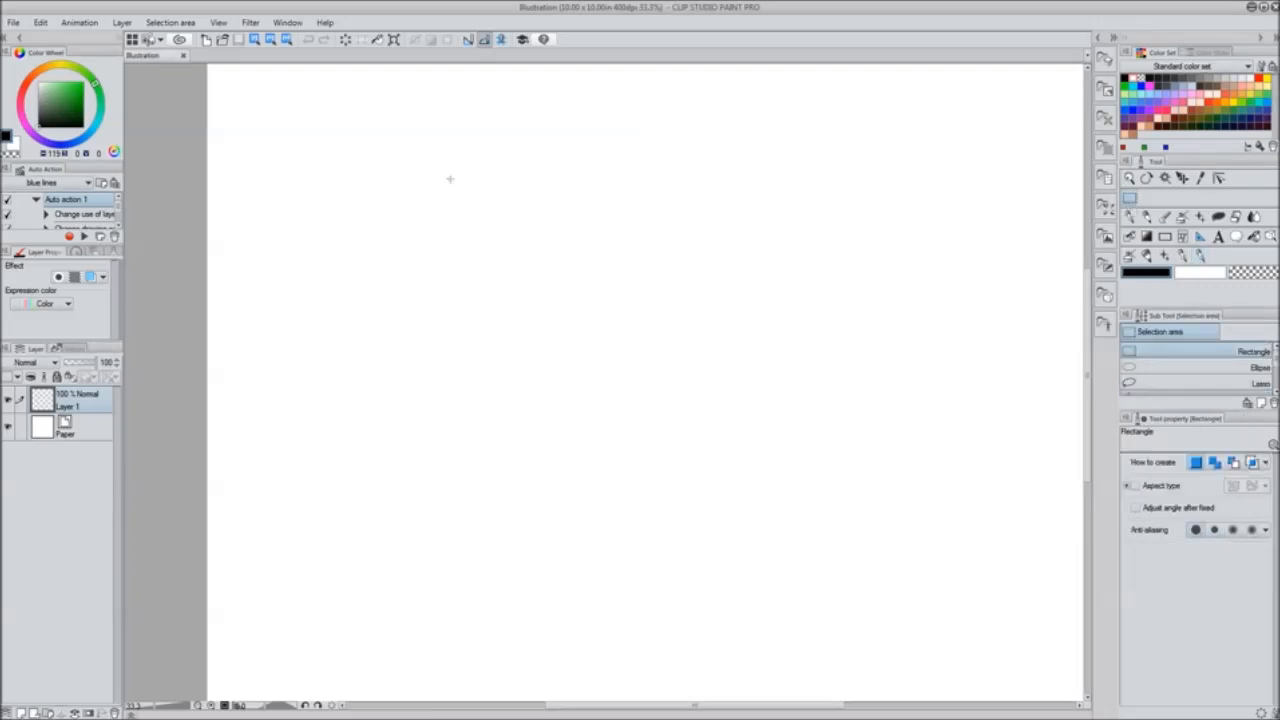
# Switch to the Rectangle figure tool for drawing the tail outline
pyautogui.click(1202, 236)
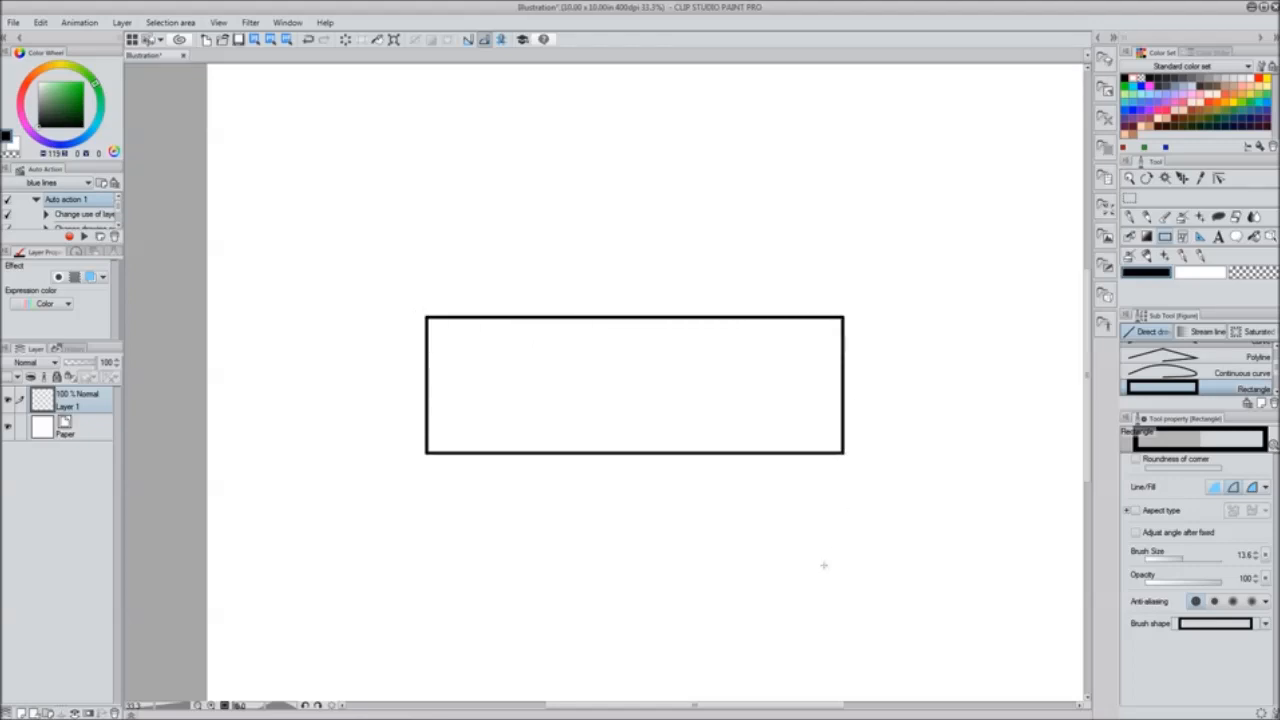
pyautogui.moveTo(408, 344)
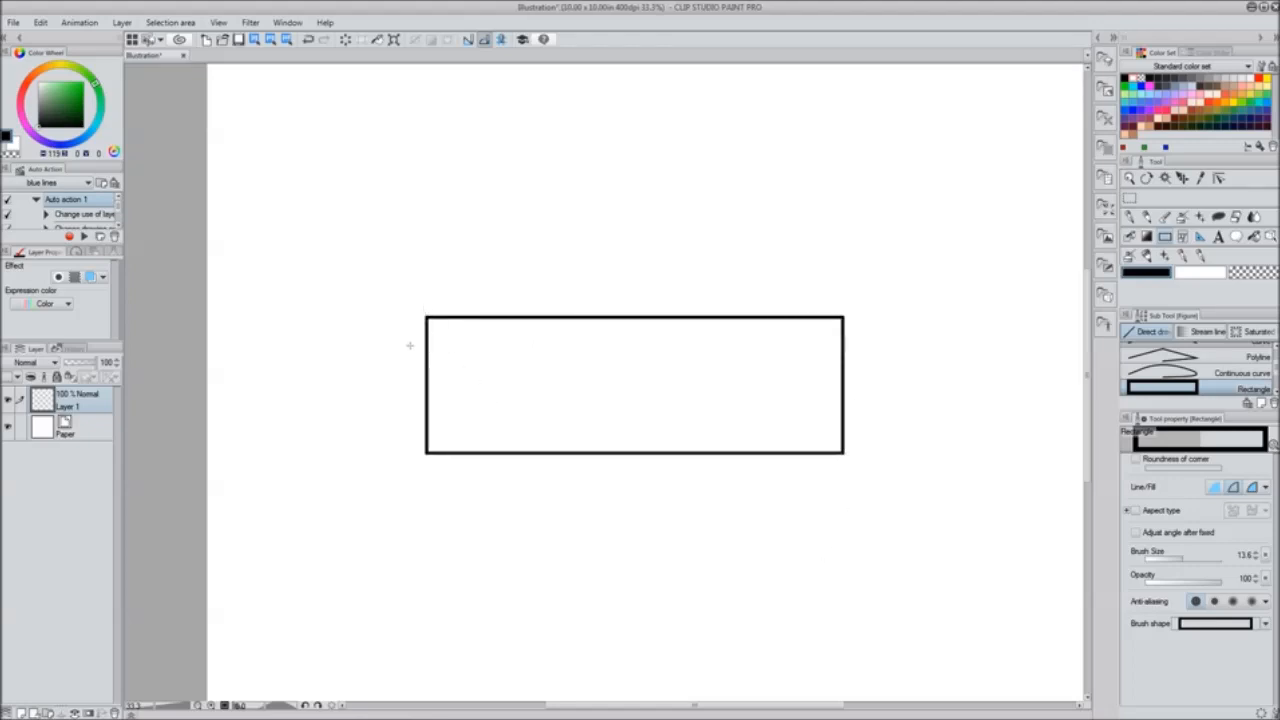
pyautogui.moveTo(830, 382)
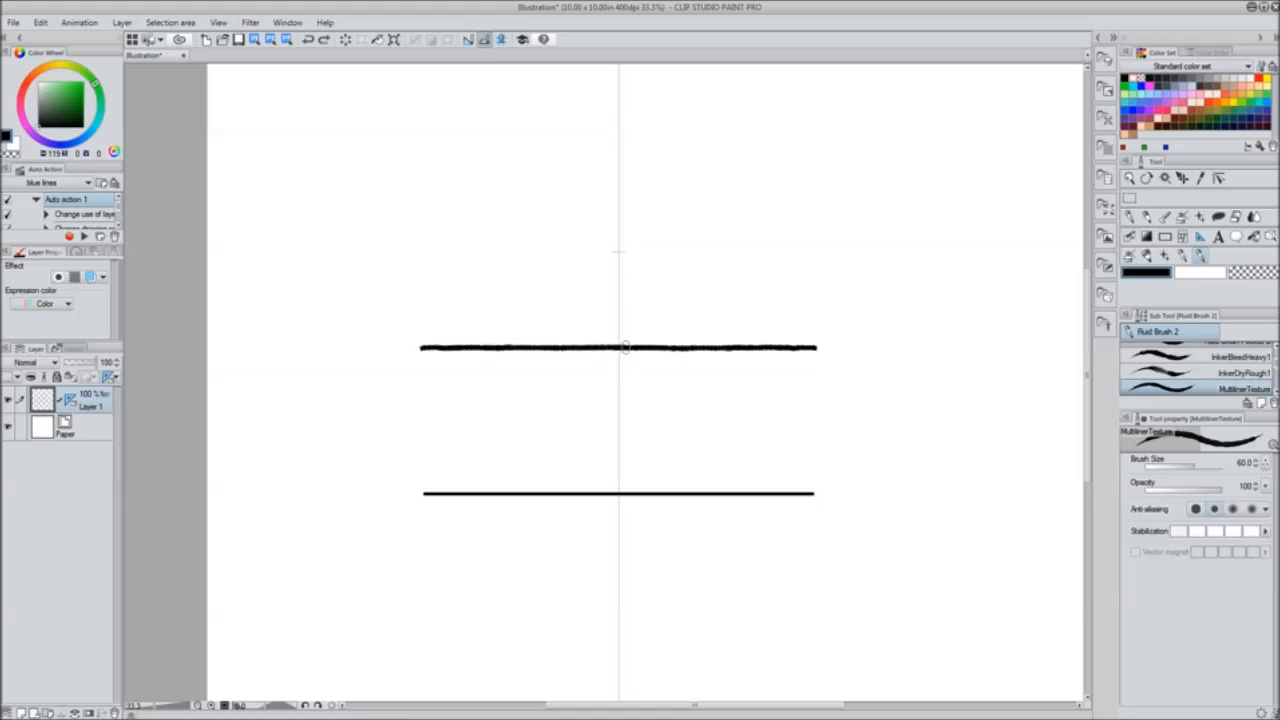
# Draw a thick horizontal edge line for the tail with the textured brush
pyautogui.moveTo(422, 492); pyautogui.dragTo(812, 492)
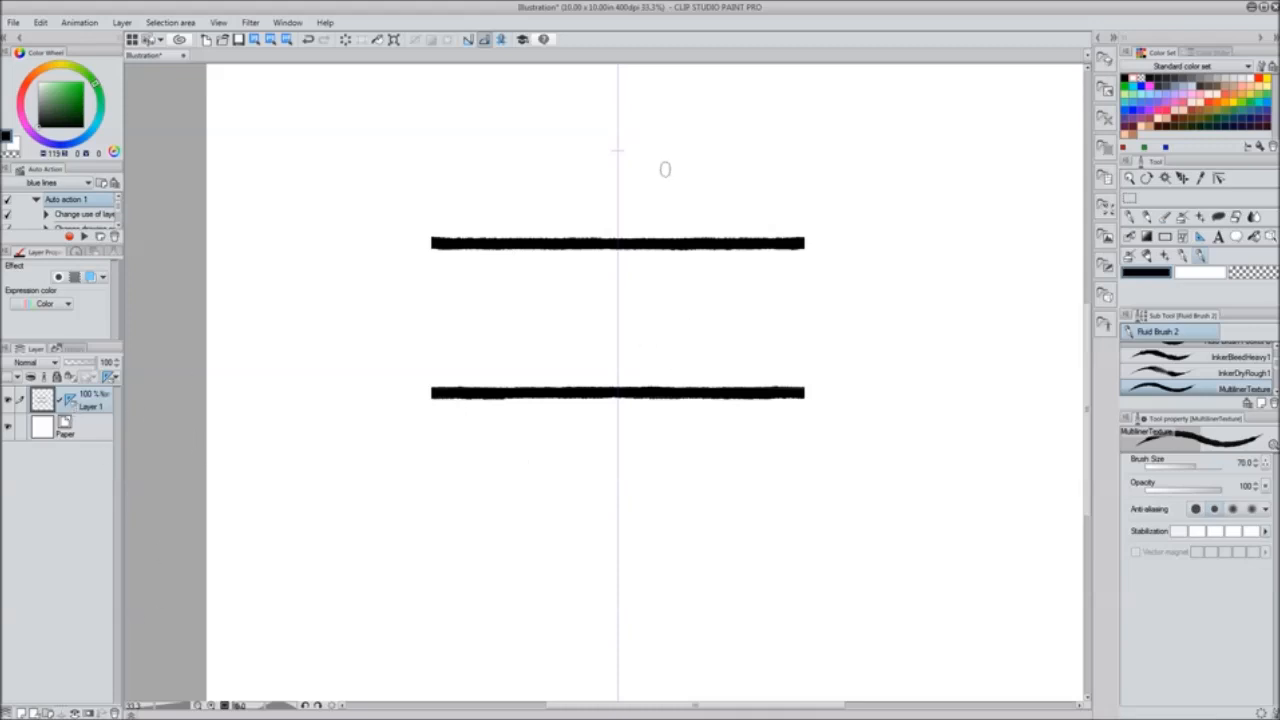
pyautogui.moveTo(796, 356)
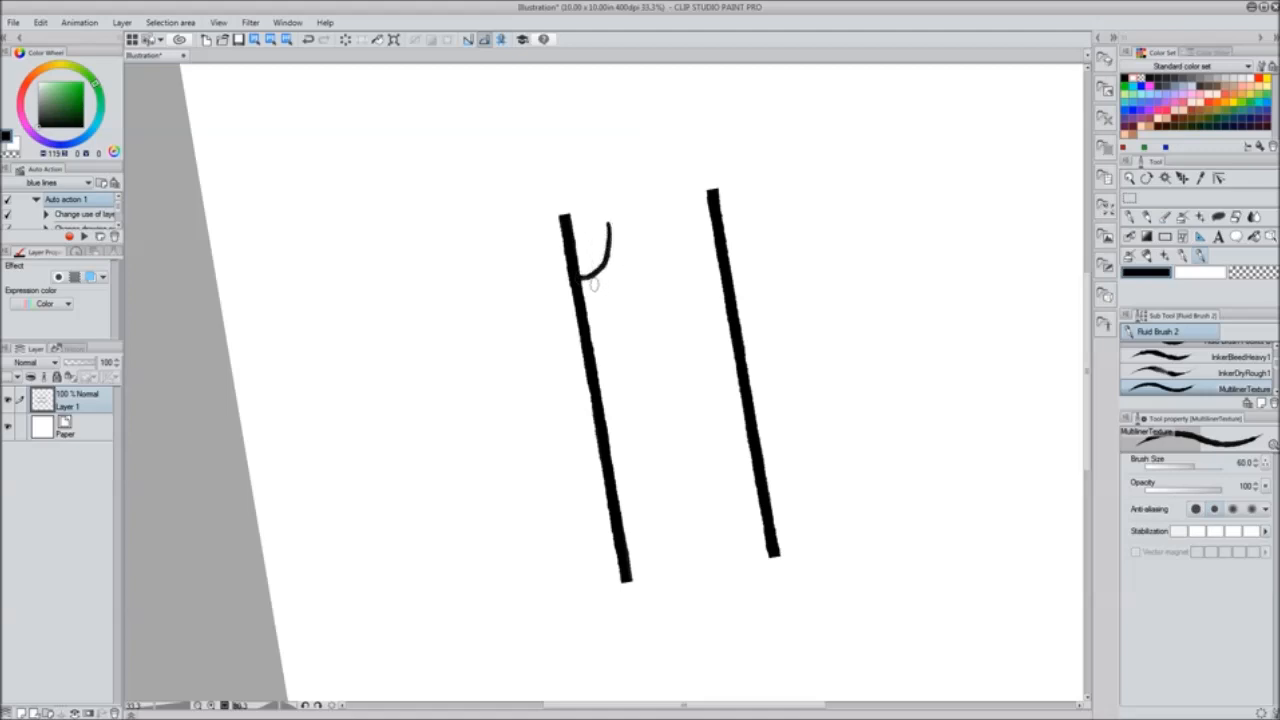
# Draw rows of curved scale arcs filling the strip between the two tail edge lines
pyautogui.moveTo(600, 290); pyautogui.dragTo(640, 320)
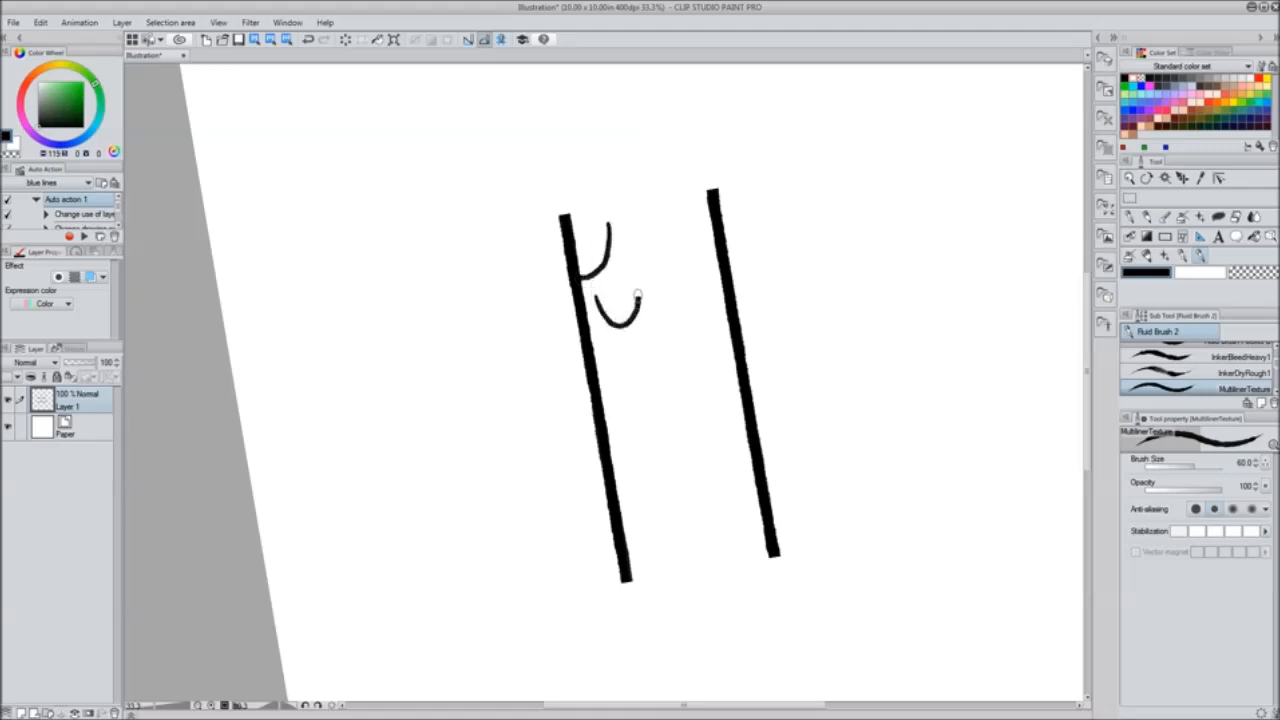
pyautogui.moveTo(670, 304); pyautogui.dragTo(720, 320)
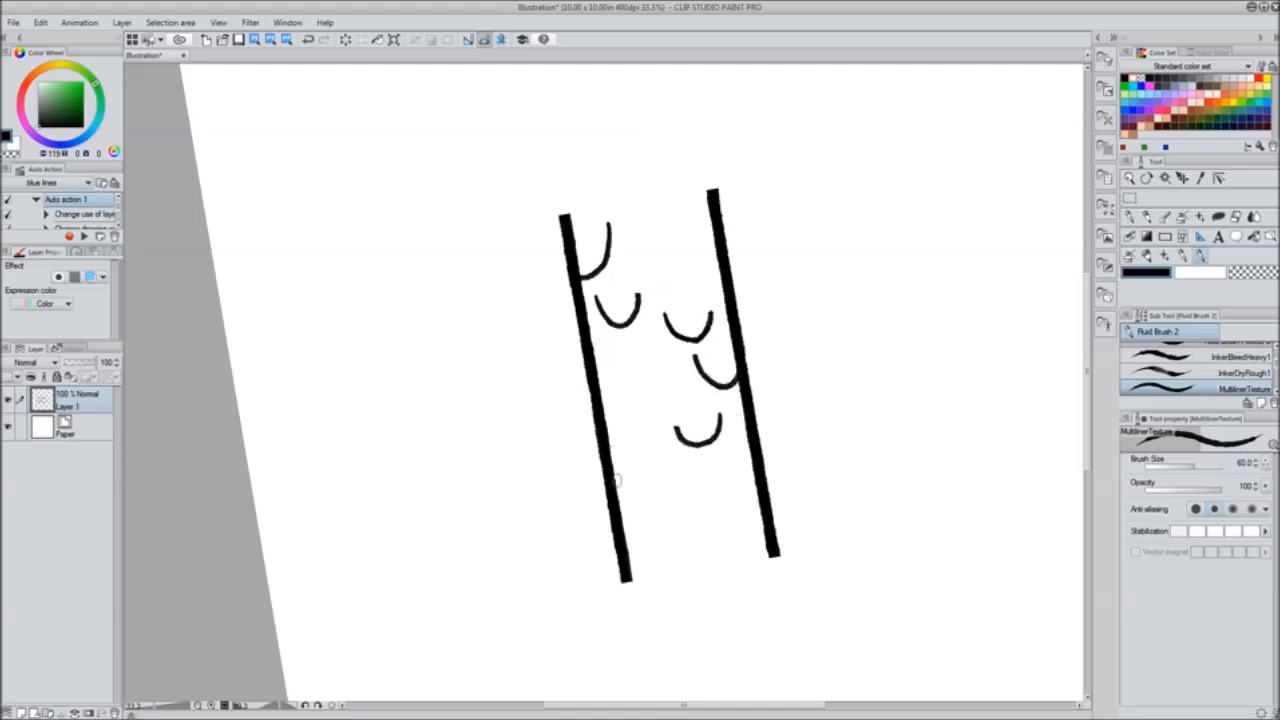
pyautogui.moveTo(640, 430); pyautogui.dragTo(660, 460)
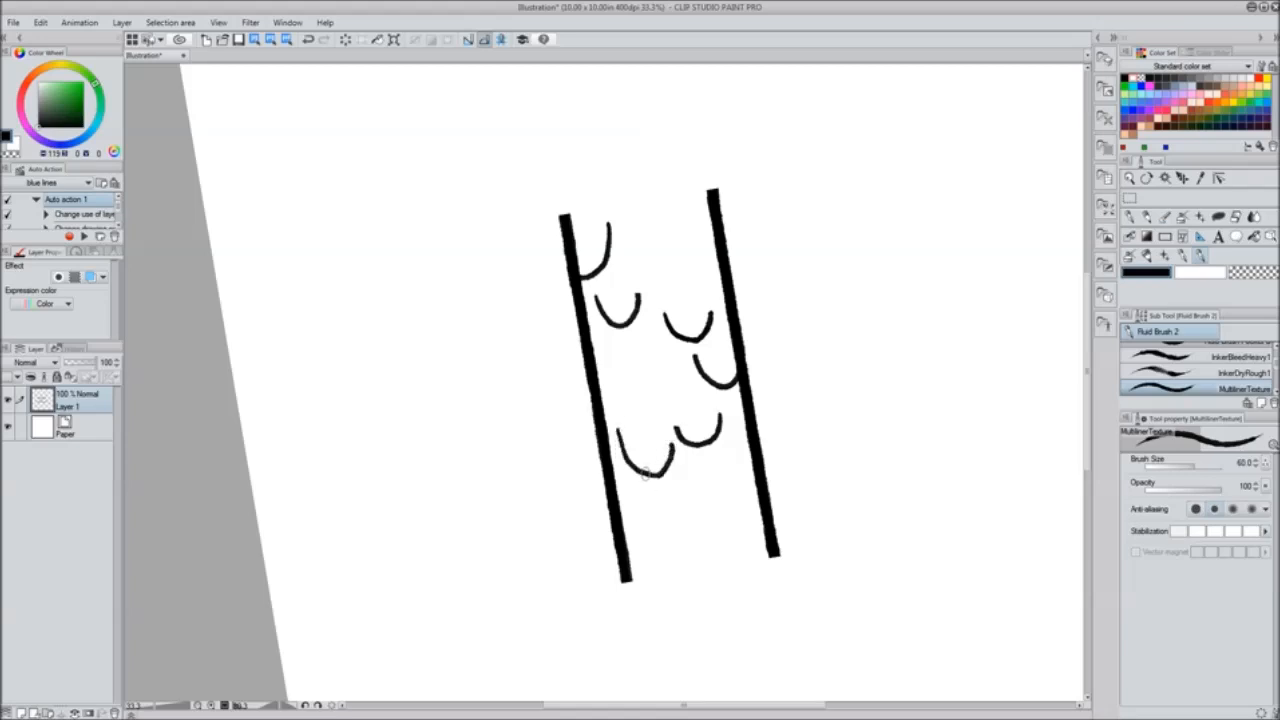
pyautogui.moveTo(680, 440); pyautogui.dragTo(724, 520)
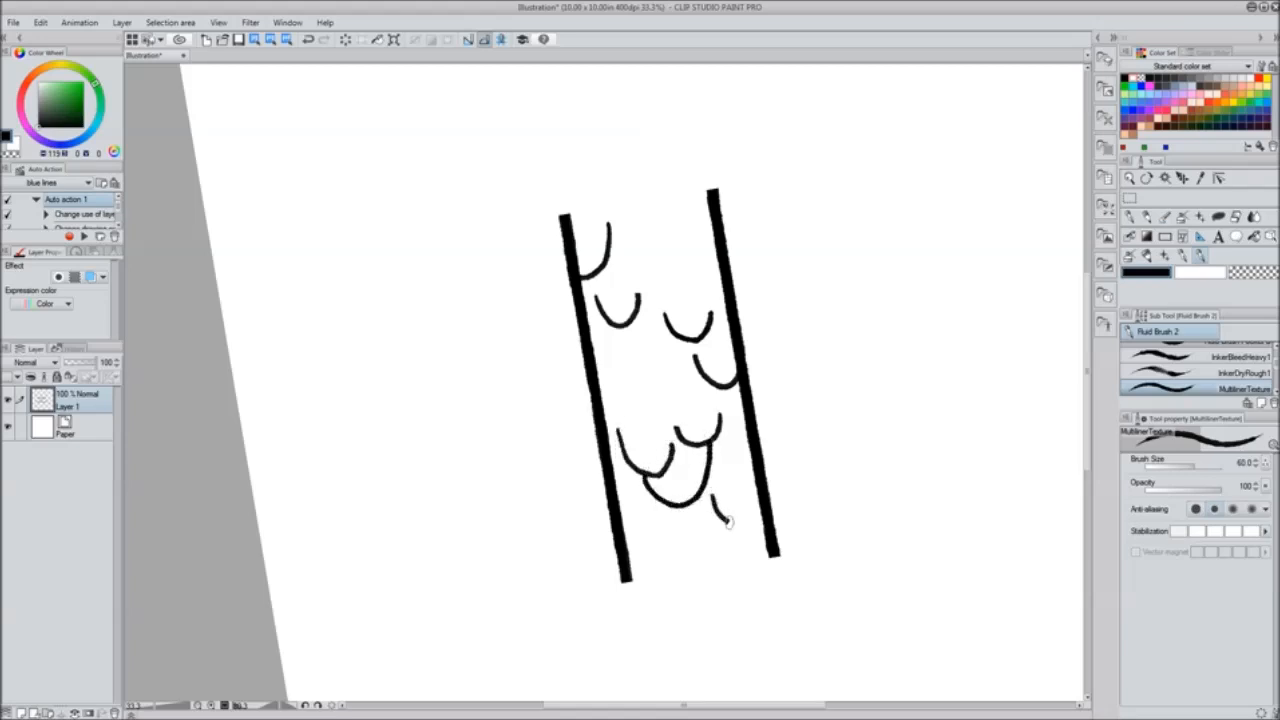
pyautogui.moveTo(700, 490); pyautogui.dragTo(740, 530)
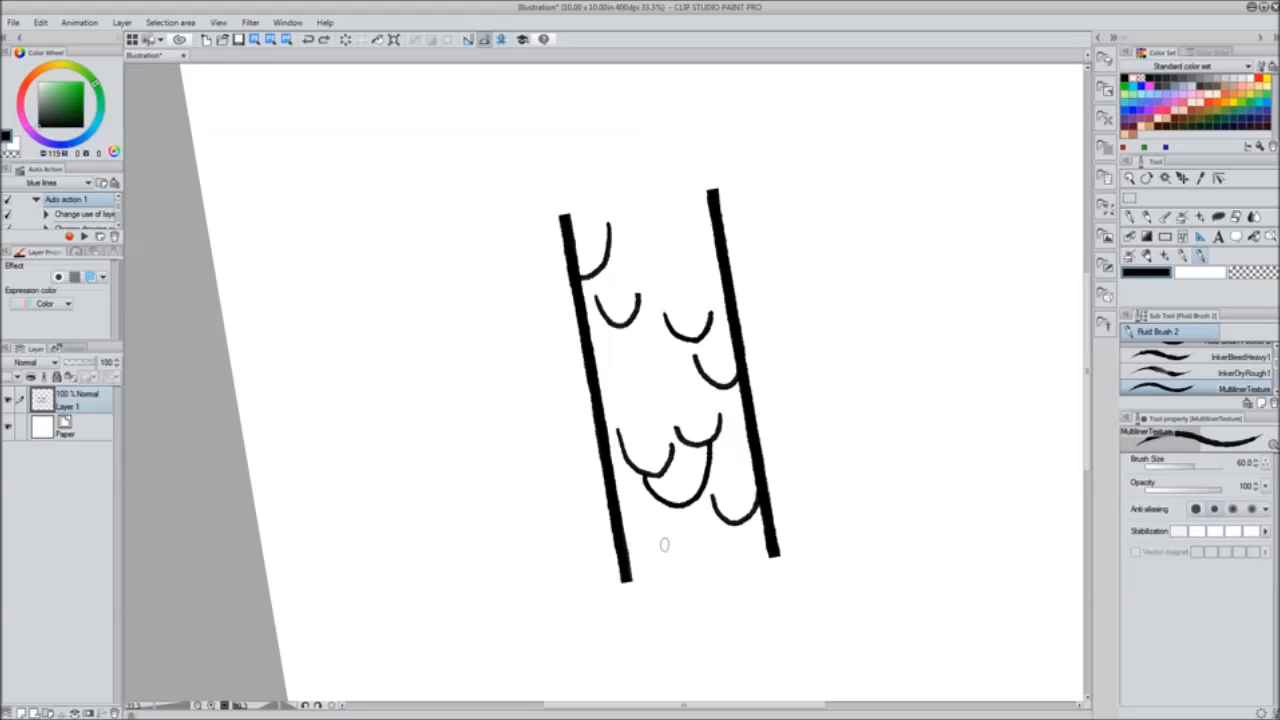
pyautogui.moveTo(680, 560); pyautogui.dragTo(720, 544)
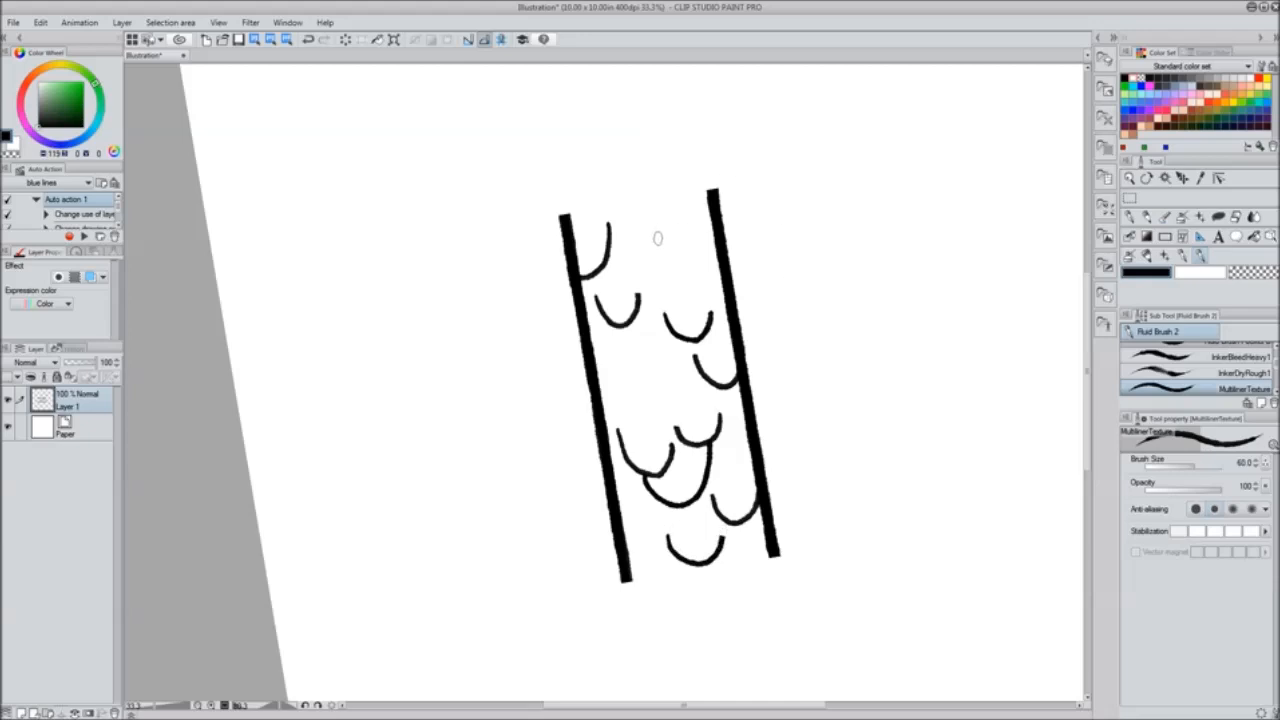
pyautogui.moveTo(660, 230); pyautogui.dragTo(700, 270)
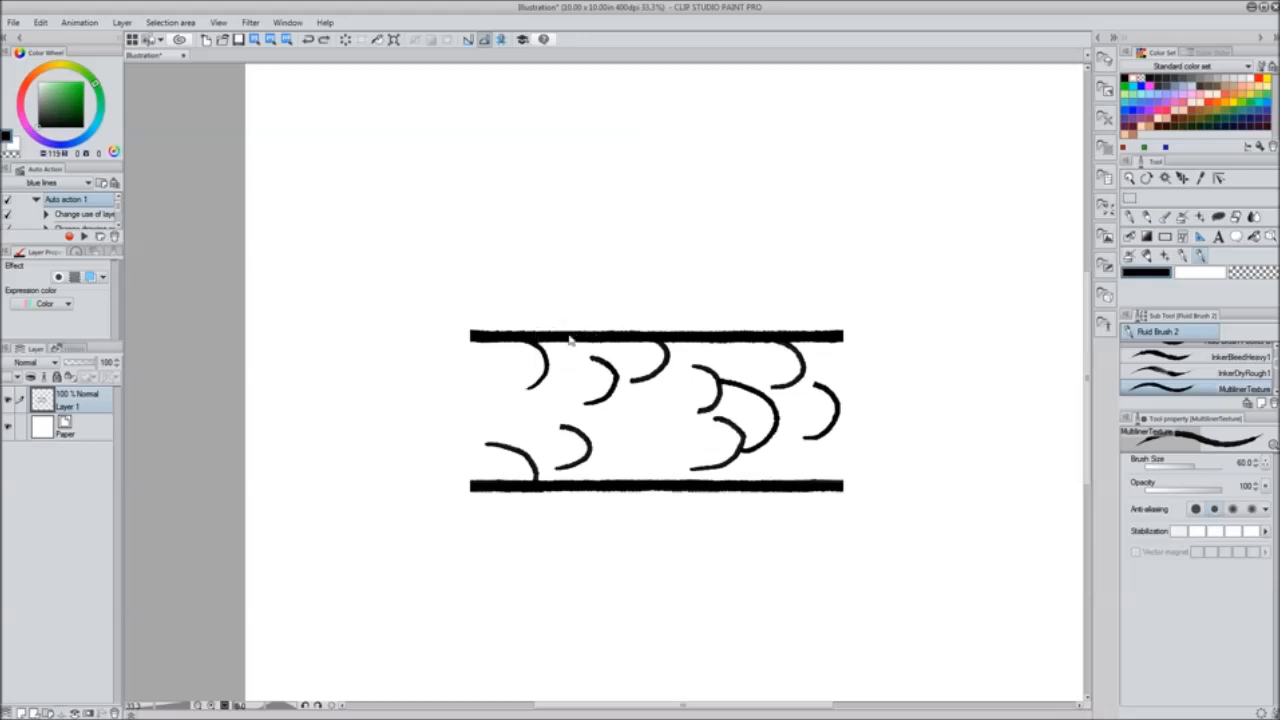
pyautogui.moveTo(560, 320); pyautogui.dragTo(640, 500)
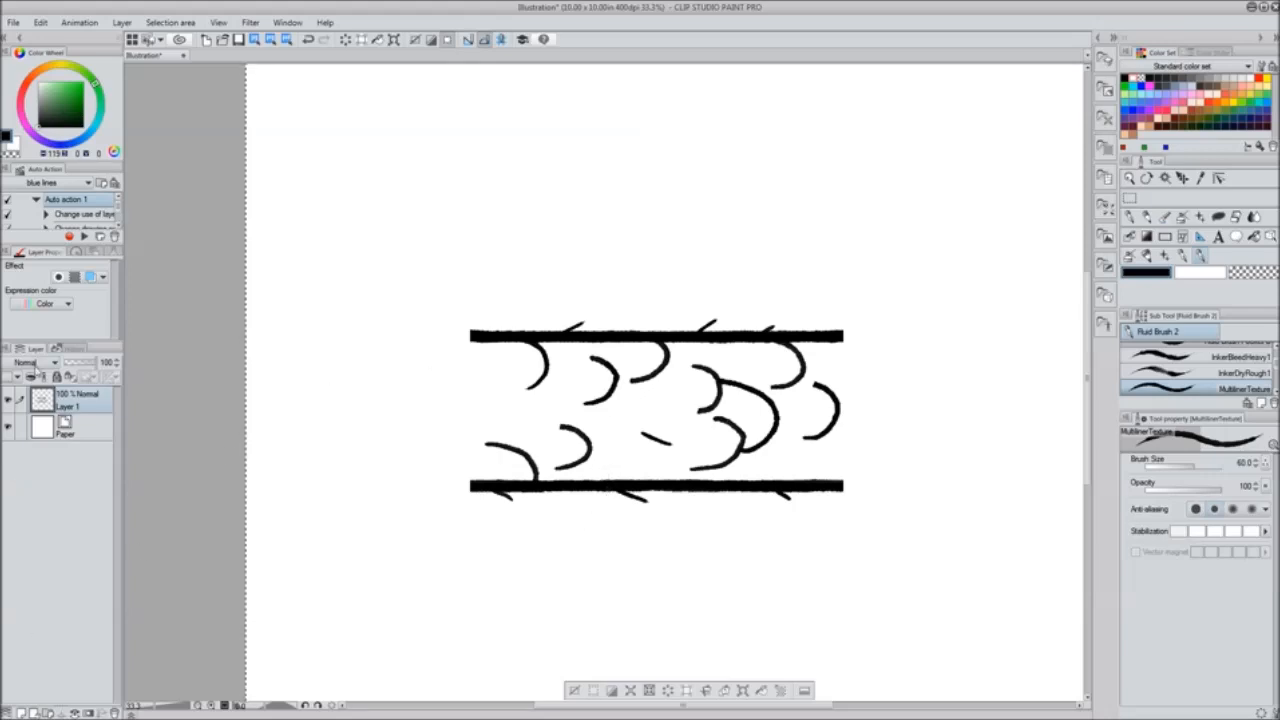
# Trim the canvas around the tail strip and set the layer's expression colour to Gray
pyautogui.click(12, 18)
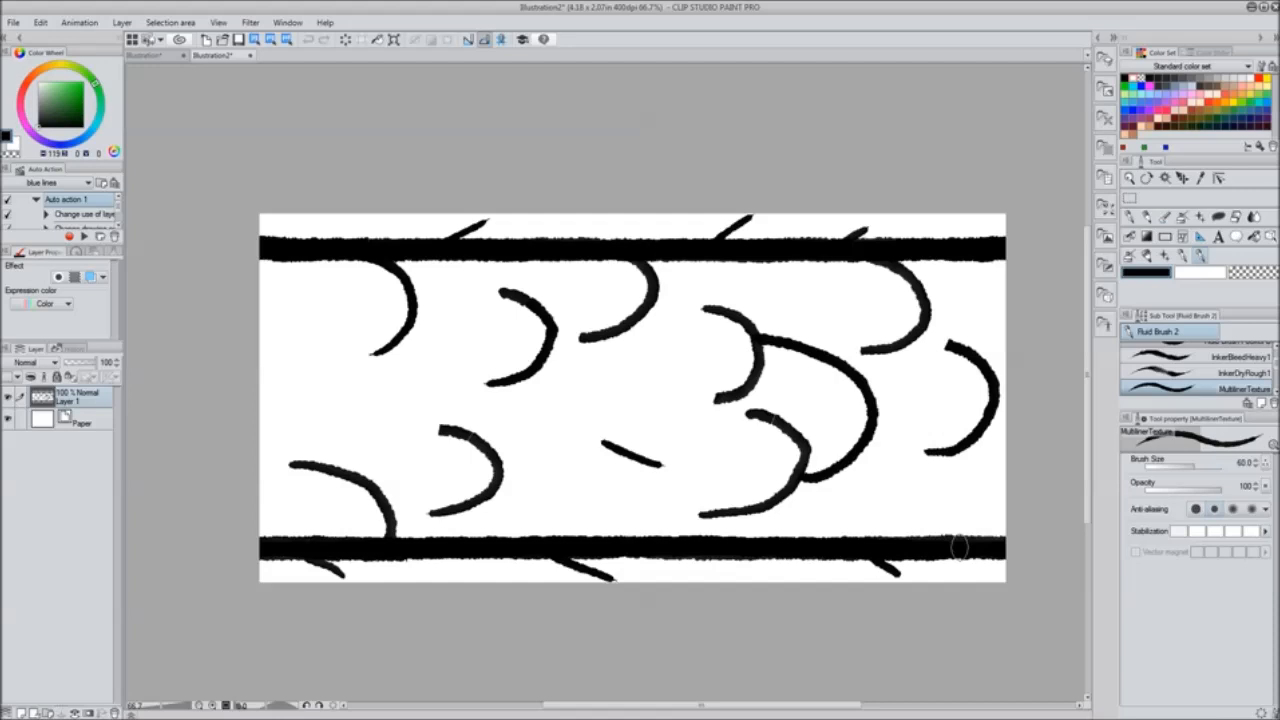
pyautogui.moveTo(340, 244)
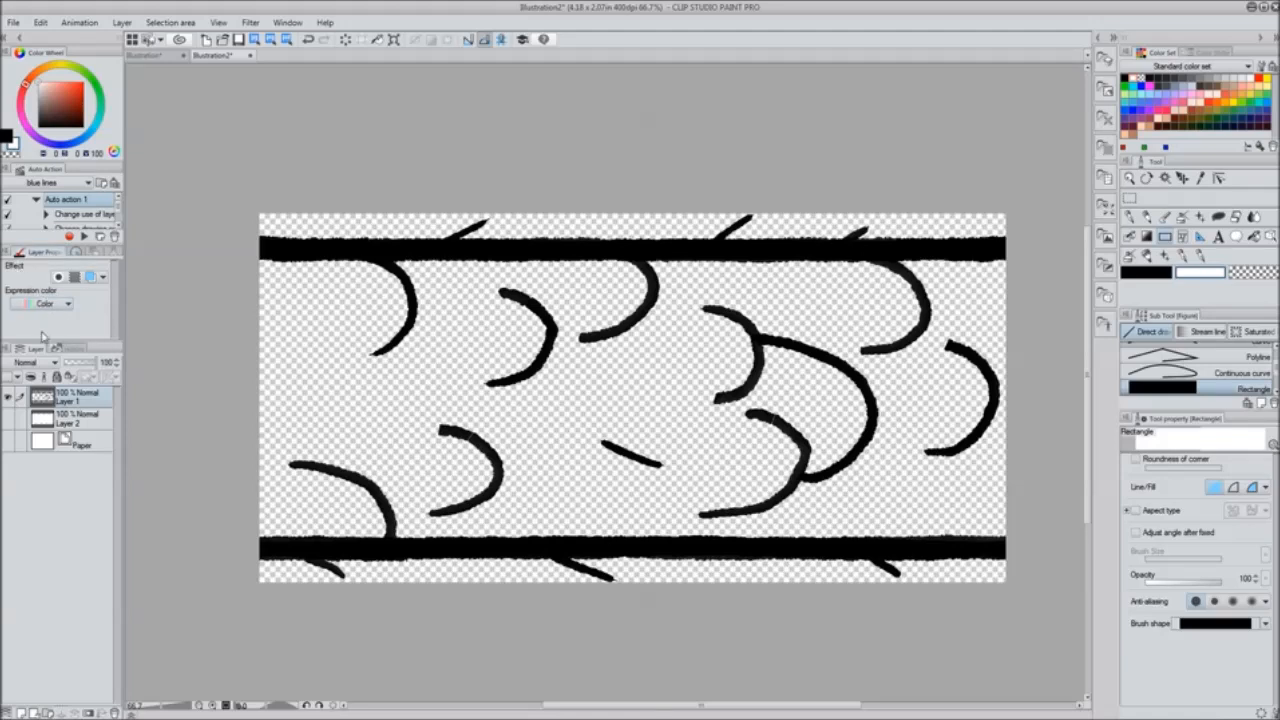
pyautogui.click(64, 304)
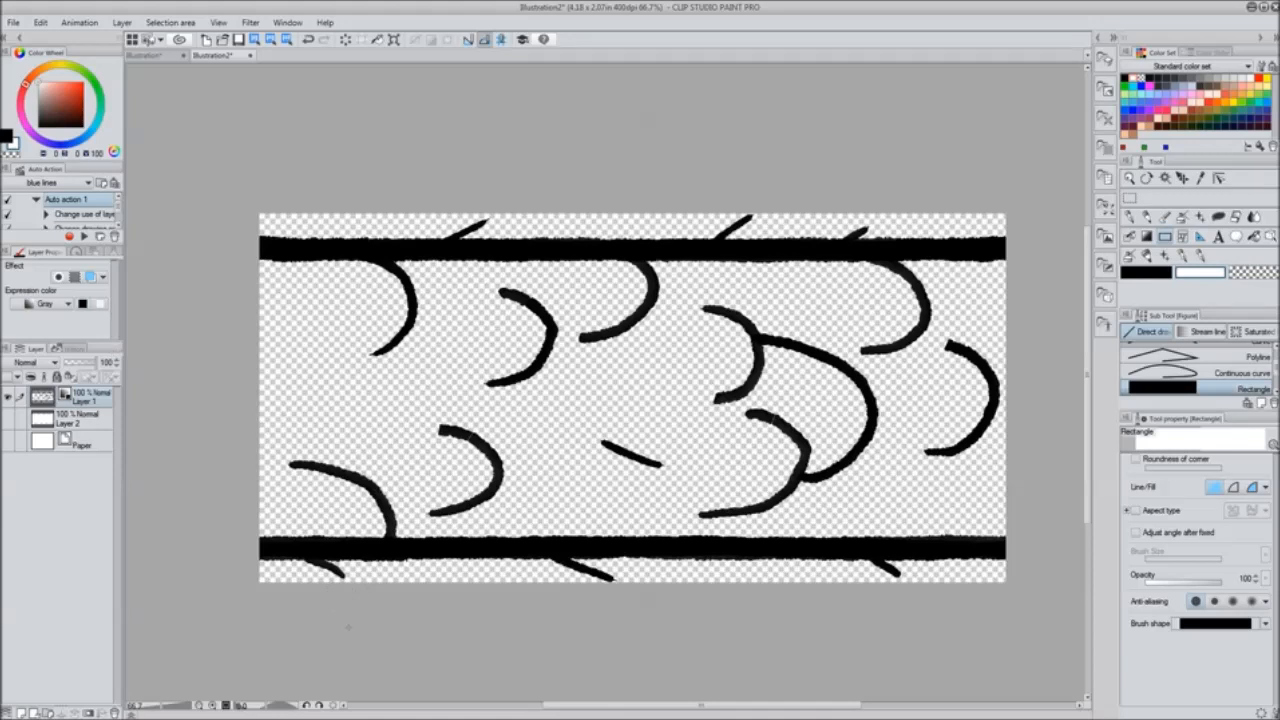
pyautogui.moveTo(348, 628)
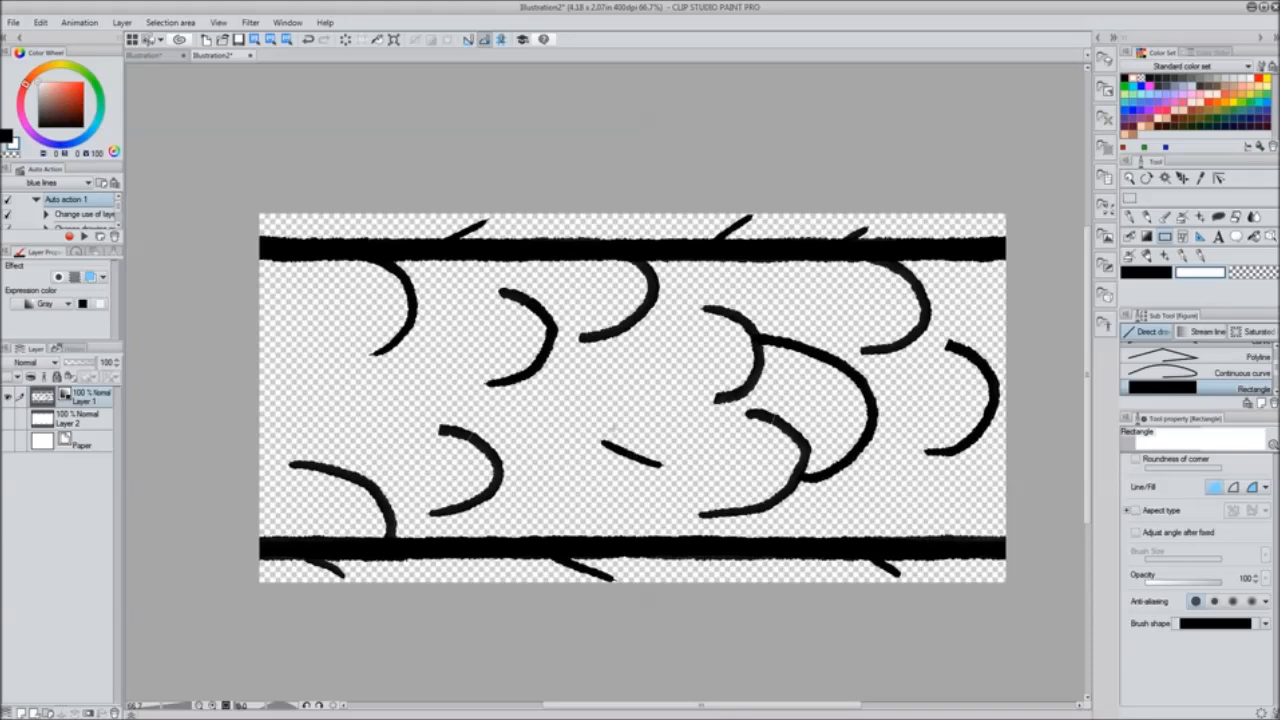
pyautogui.moveTo(106, 308)
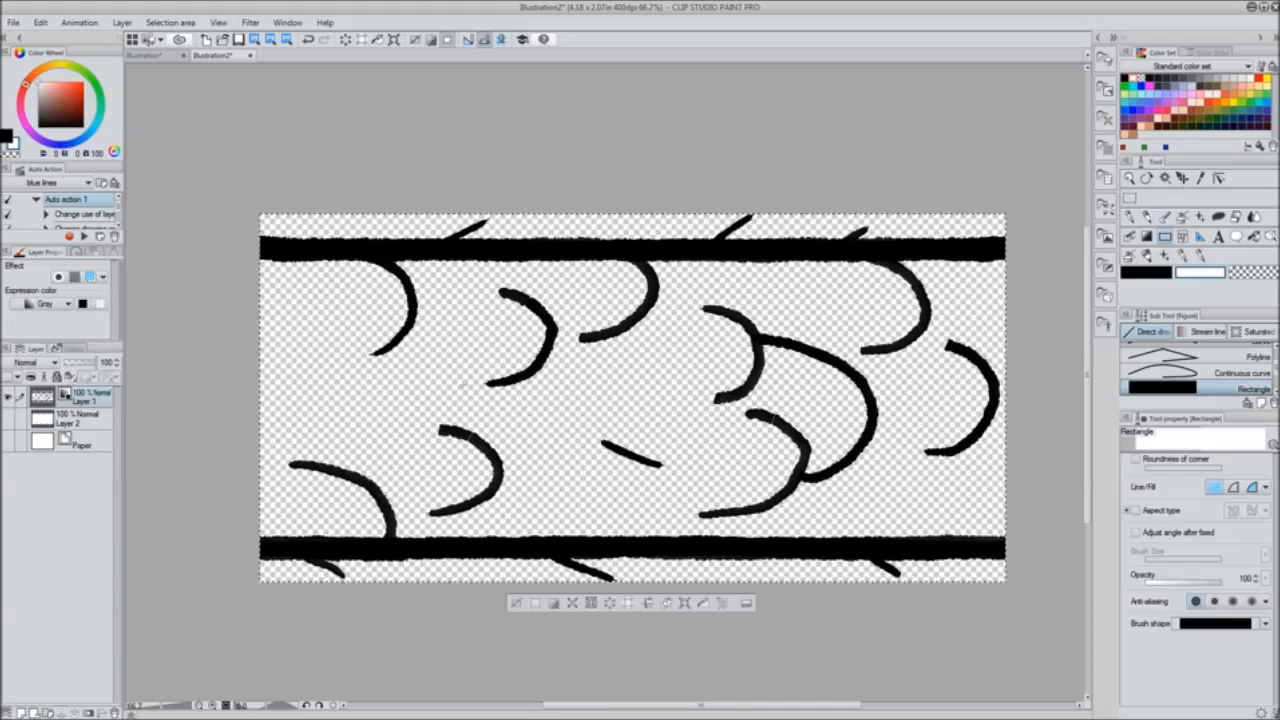
# Register the tail drawing as an image material with Use for brush tip shape enabled
pyautogui.click(38, 20)
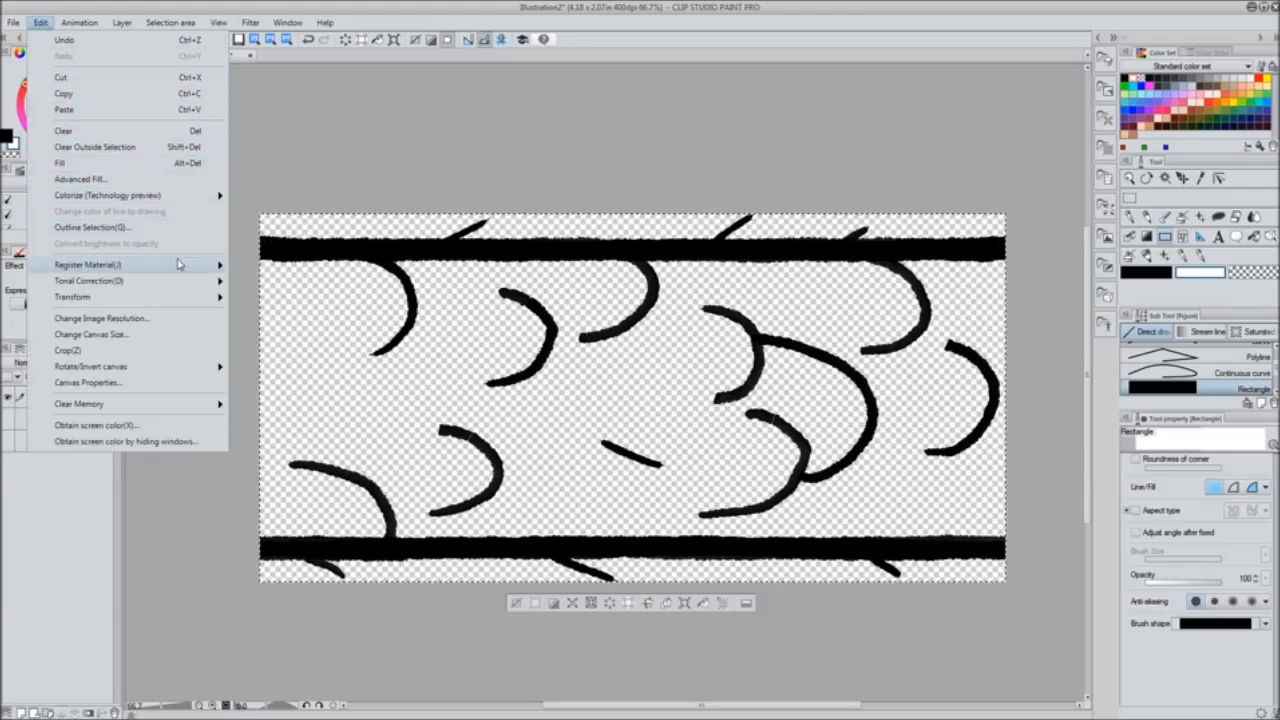
pyautogui.moveTo(180, 264)
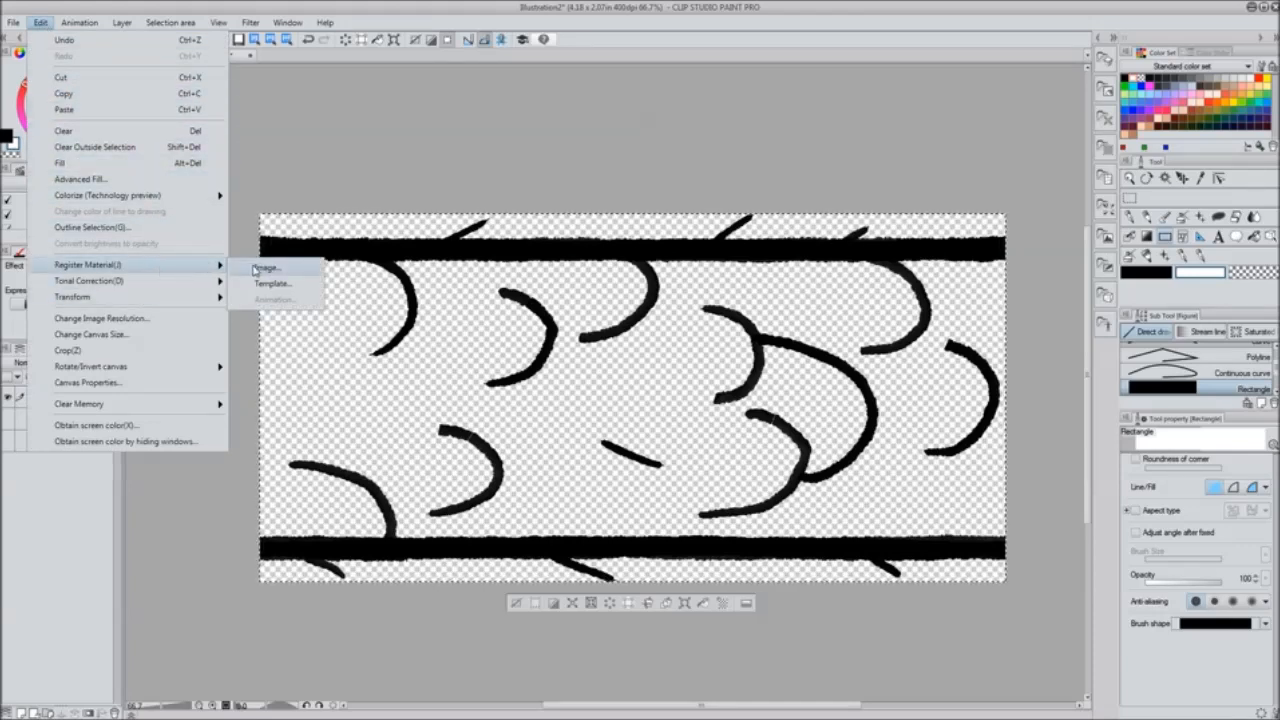
pyautogui.click(264, 268)
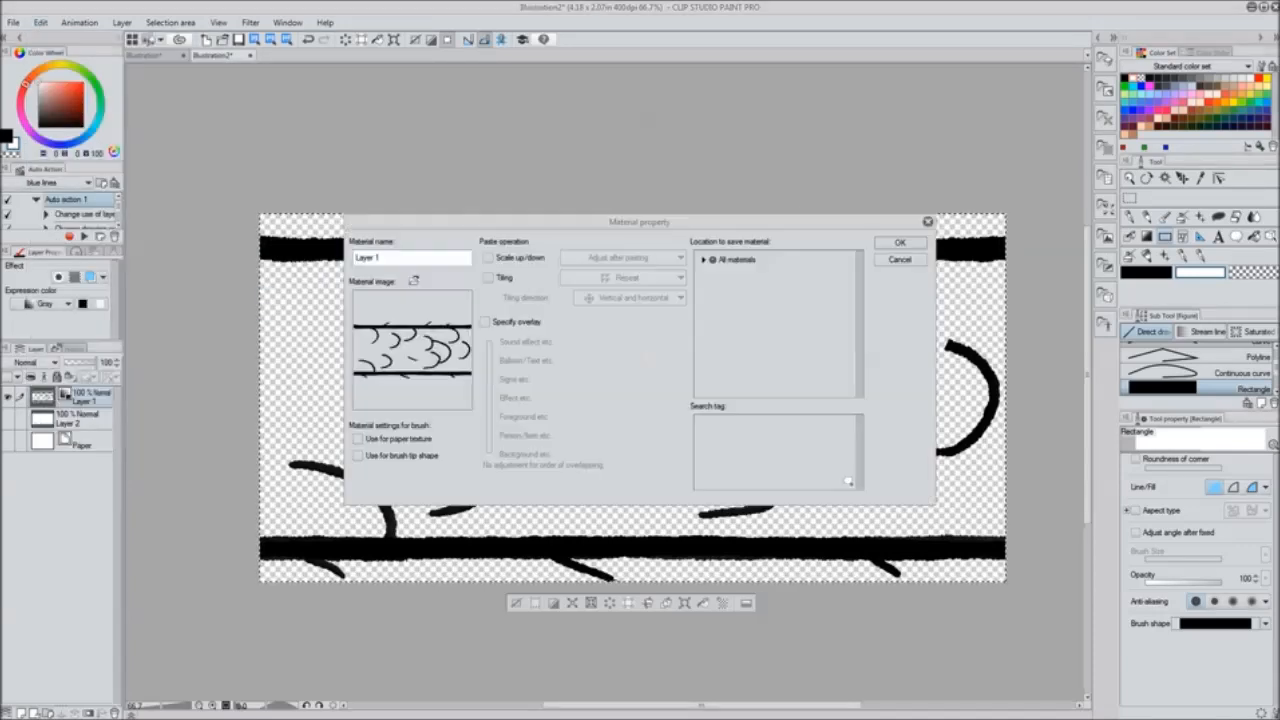
pyautogui.click(410, 256)
pyautogui.write('rattailA')
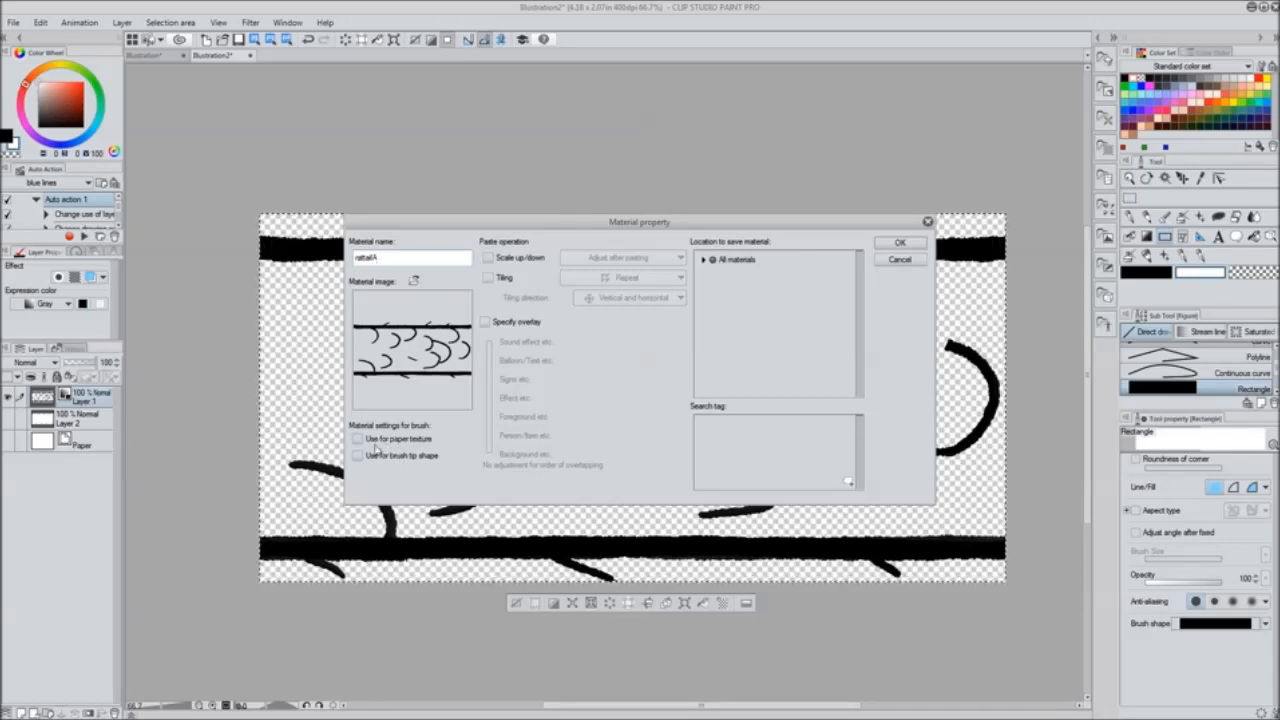
pyautogui.click(356, 456)
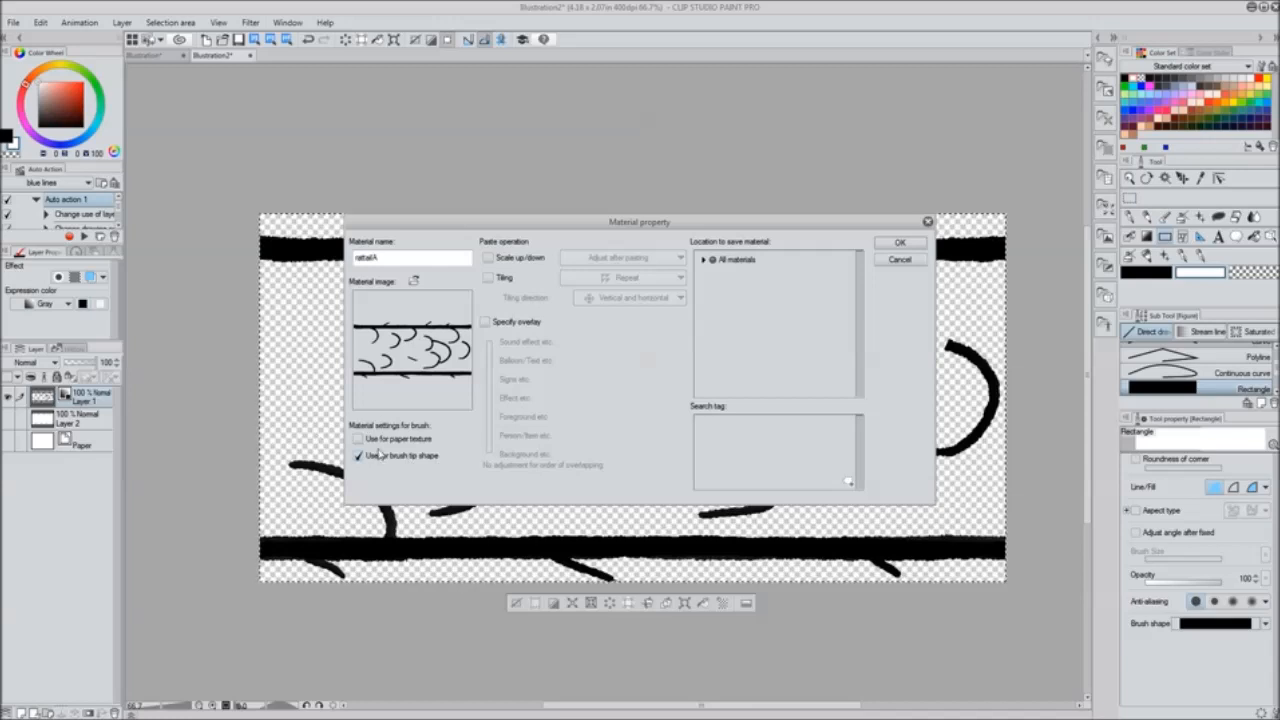
# Choose a save location, add the search tag 'brush tip' and confirm the material
pyautogui.click(706, 260)
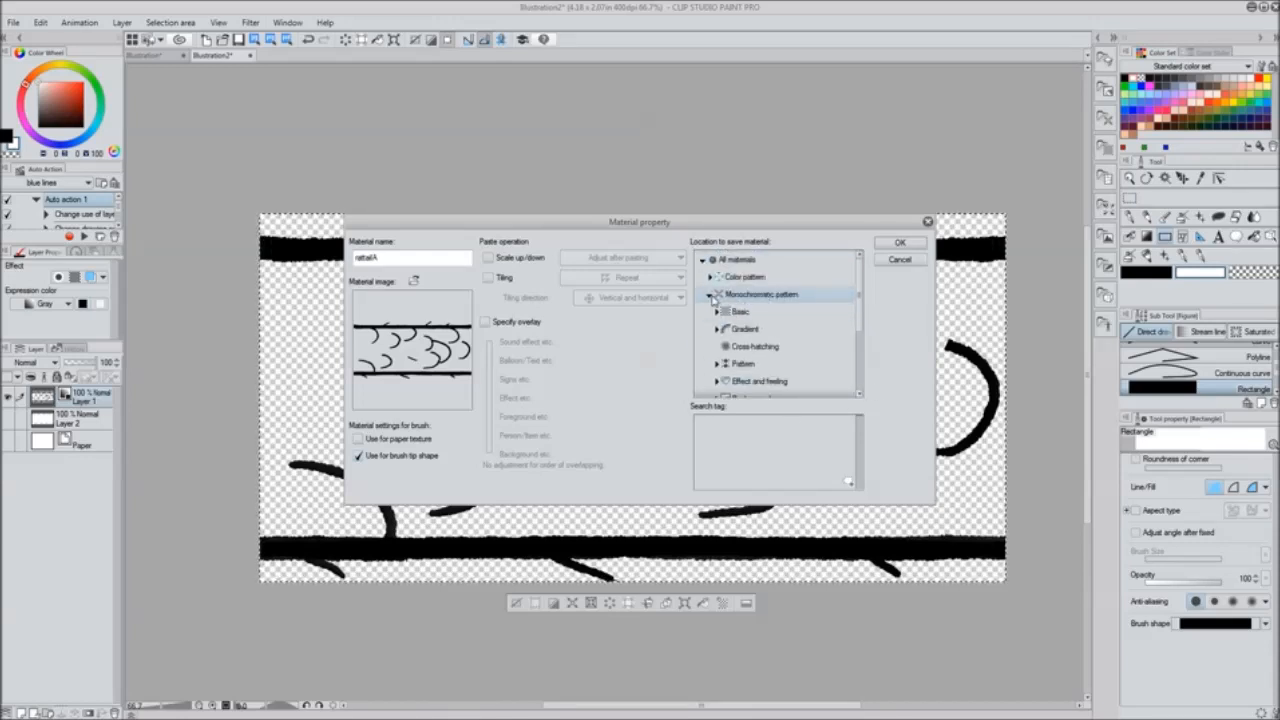
pyautogui.click(704, 294)
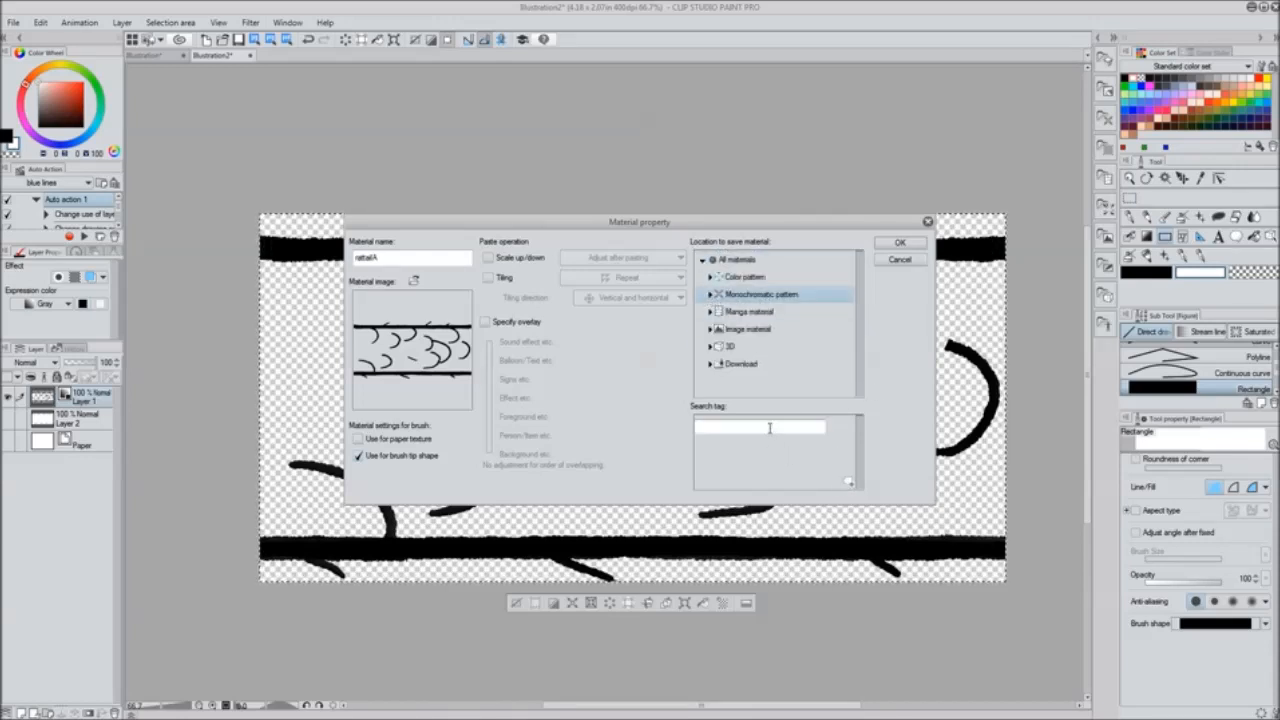
pyautogui.write('a')
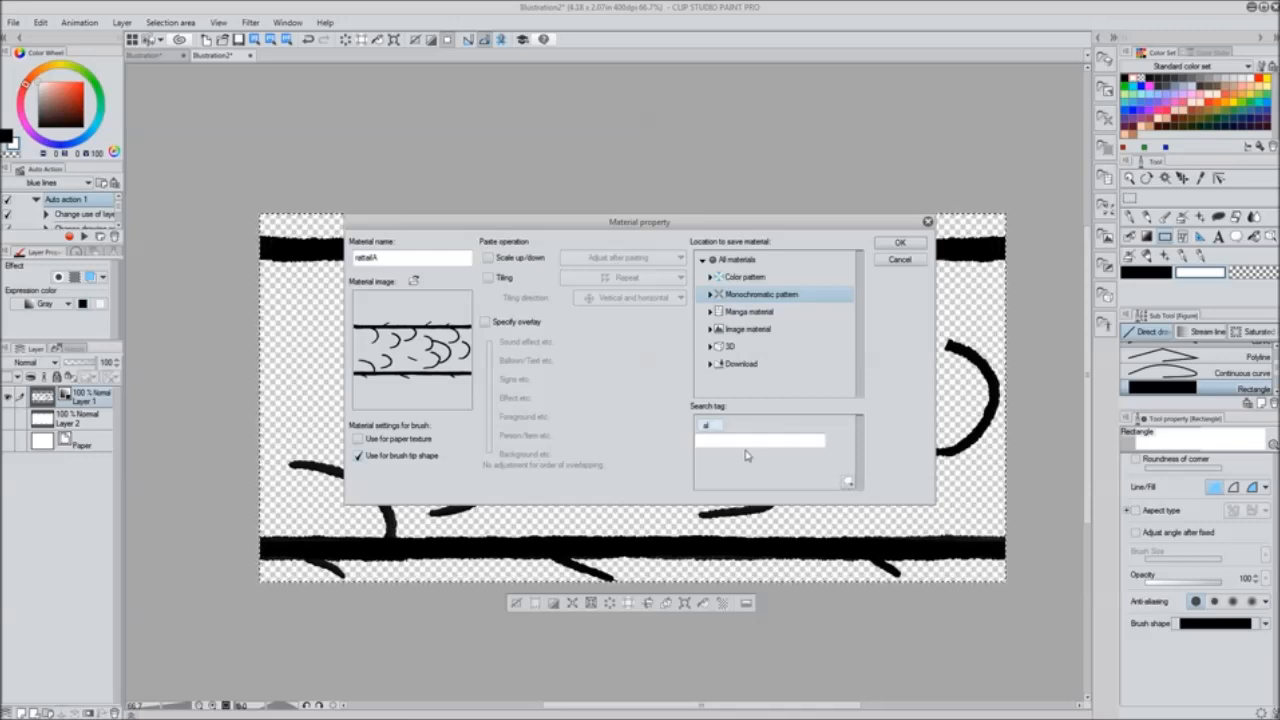
pyautogui.write('brush tip')
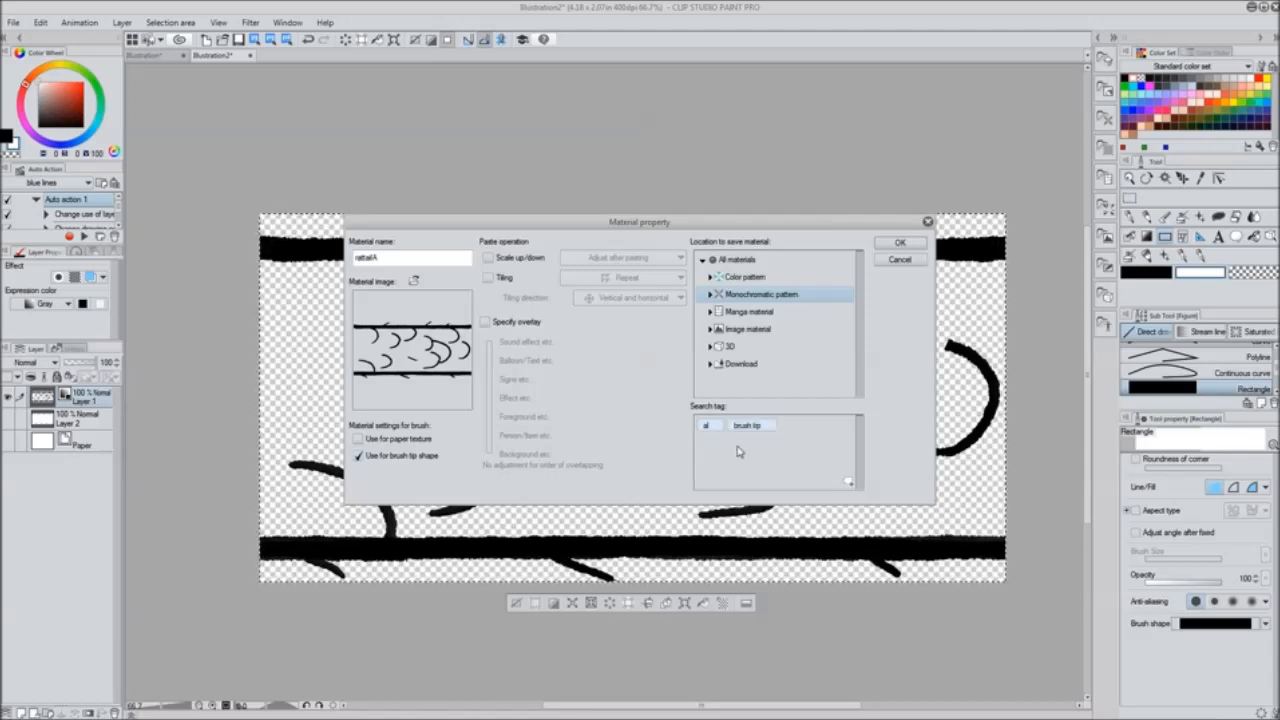
pyautogui.moveTo(904, 244)
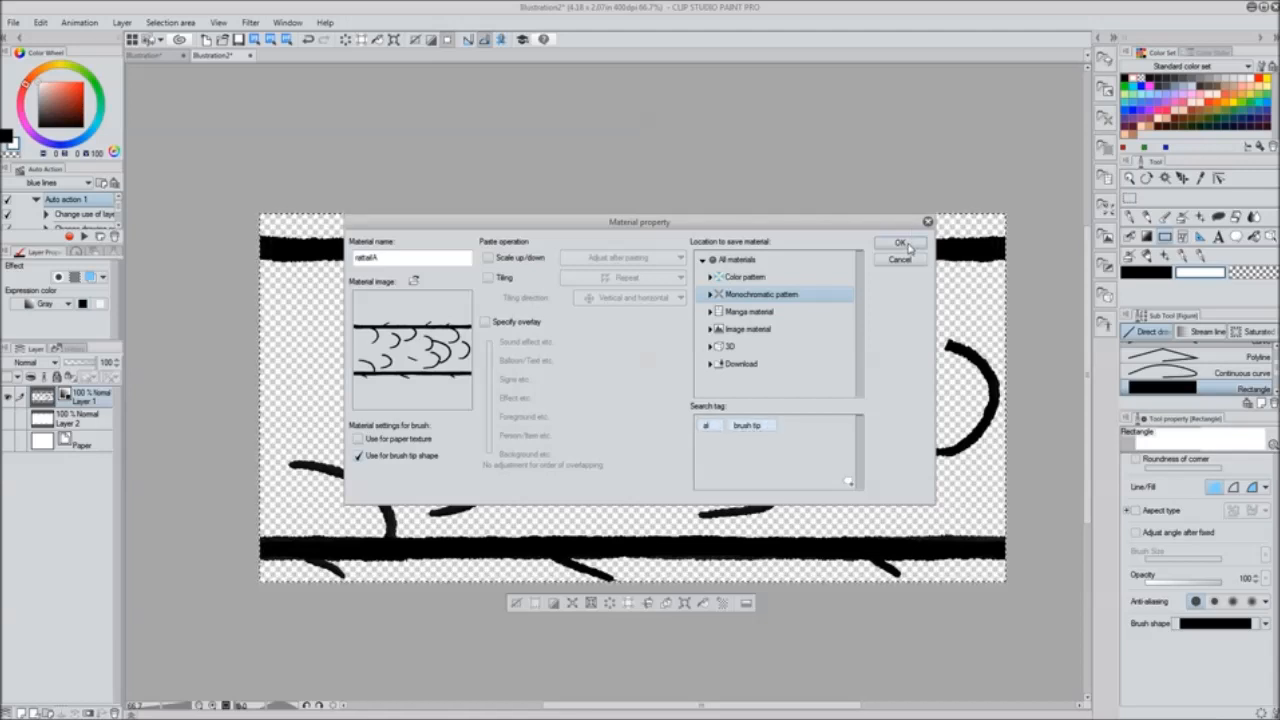
pyautogui.moveTo(460, 304)
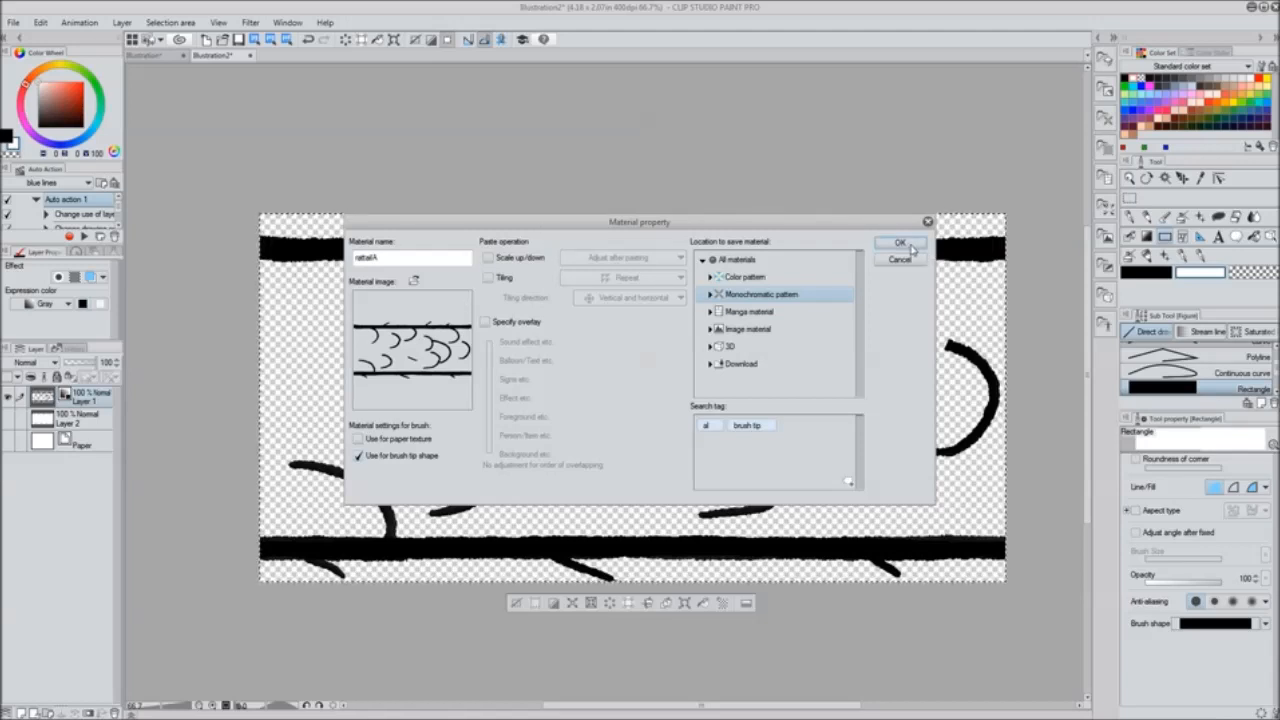
pyautogui.click(900, 244)
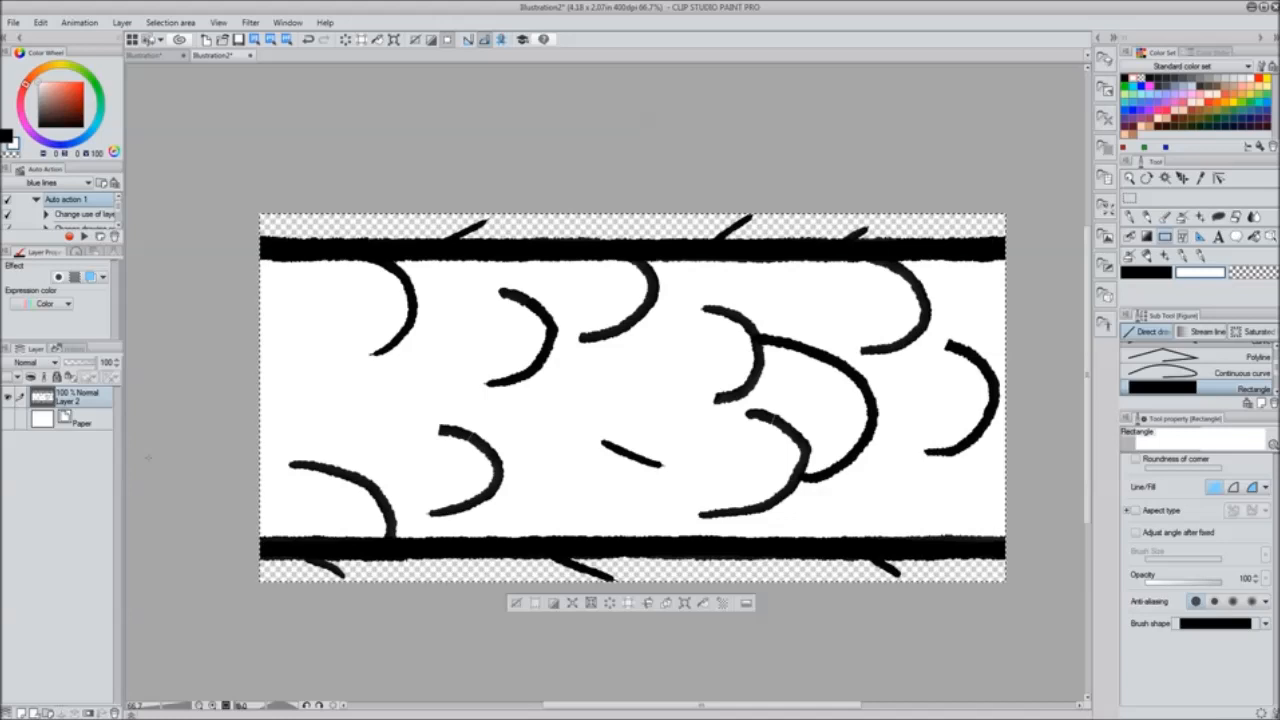
# Select the tail drawing layer so it shows over white paper and bring up the Layer commands
pyautogui.click(68, 304)
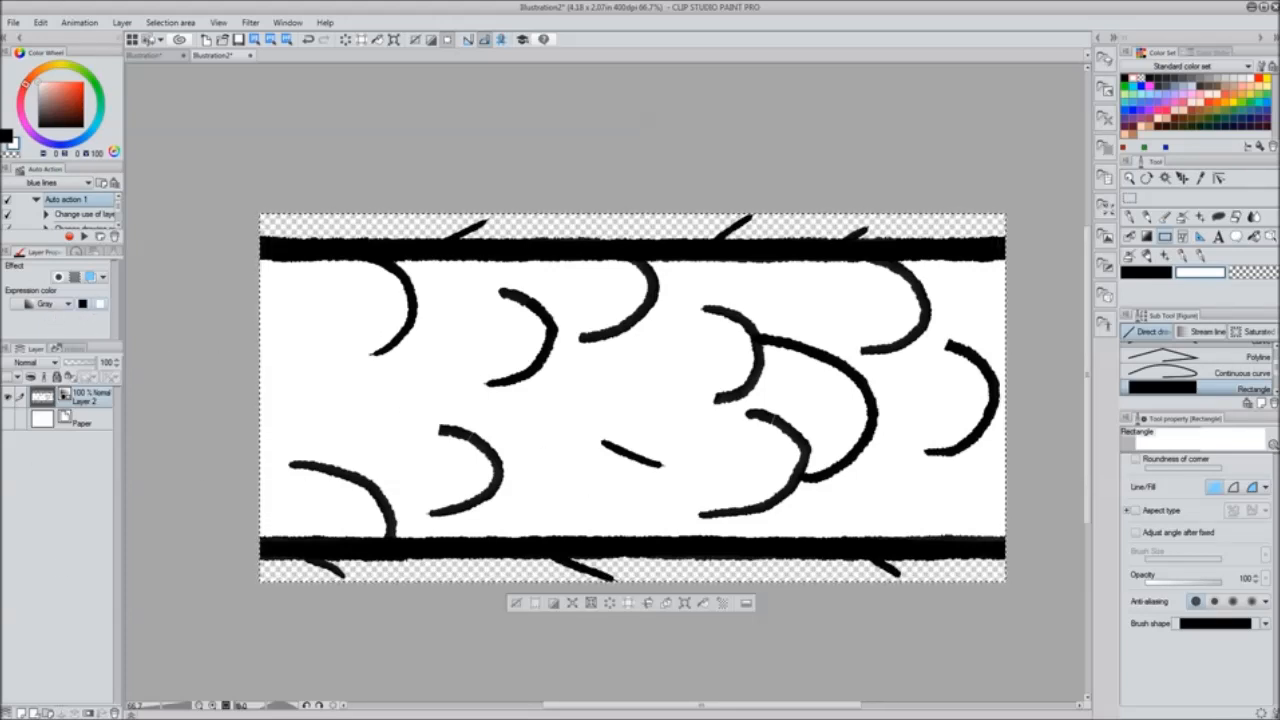
pyautogui.click(120, 20)
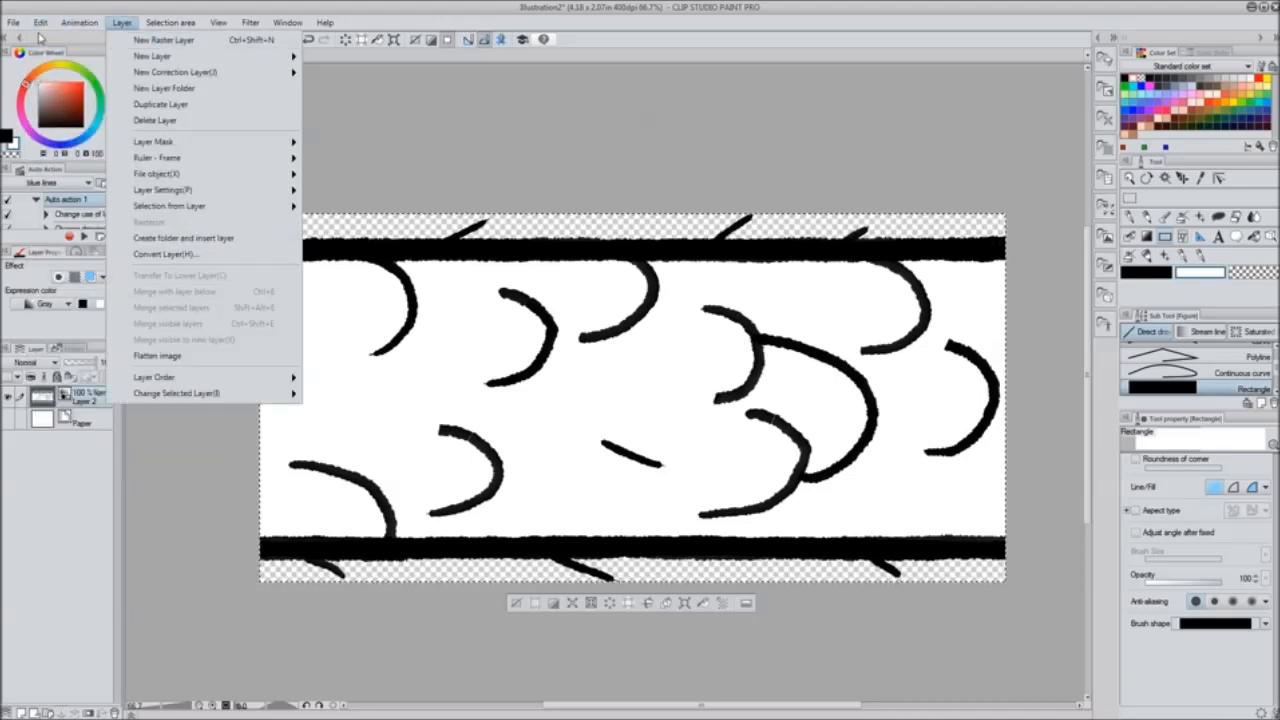
# Register the white-backed tail as a second image material usable as a brush tip shape
pyautogui.click(44, 22)
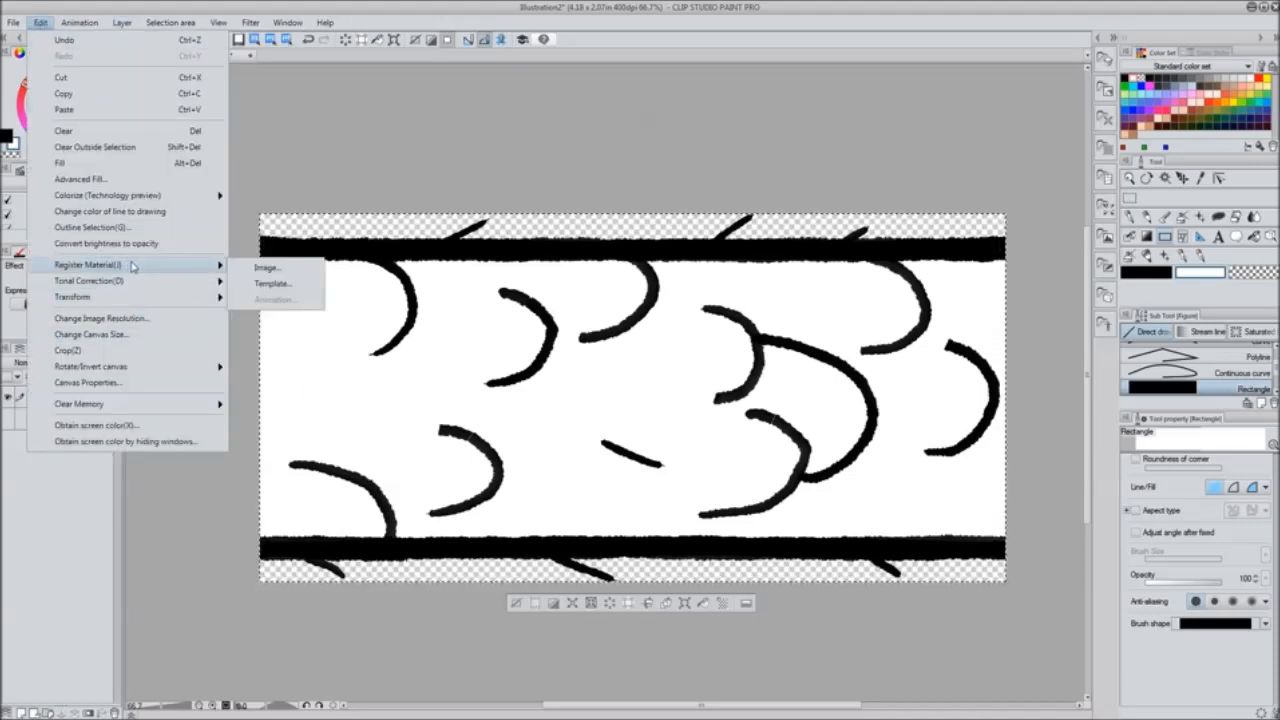
pyautogui.click(268, 268)
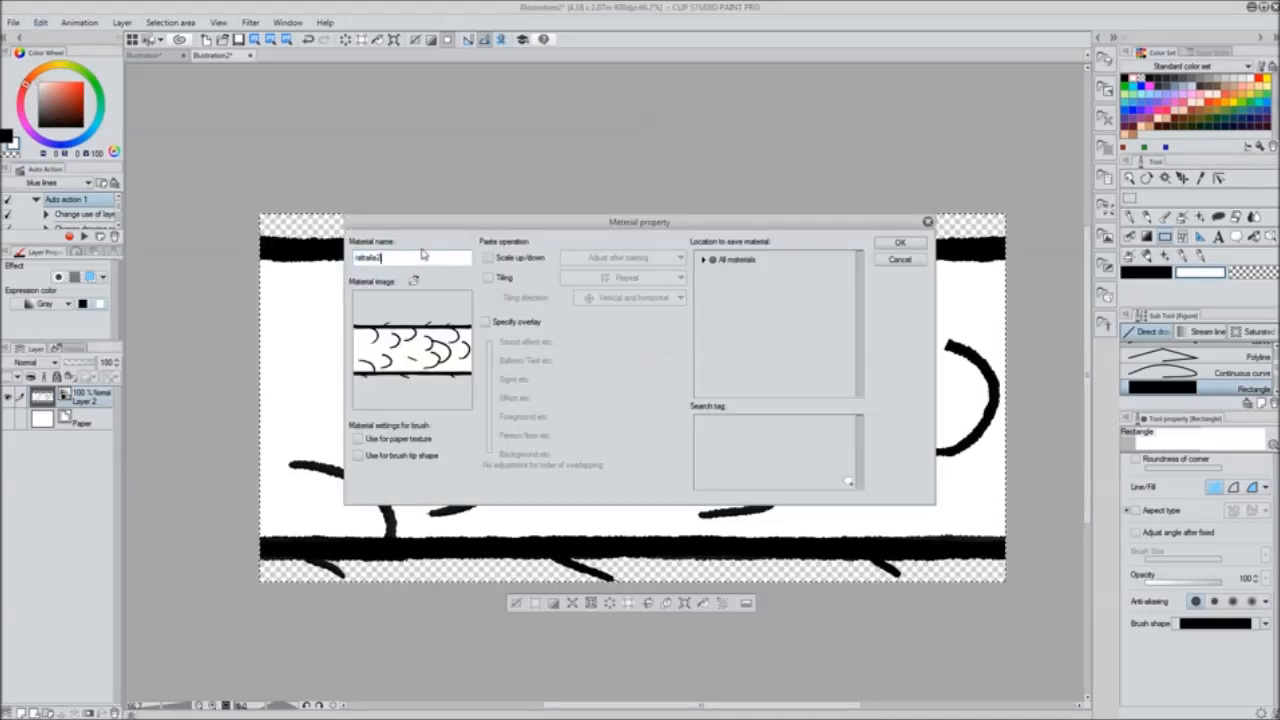
pyautogui.click(358, 456)
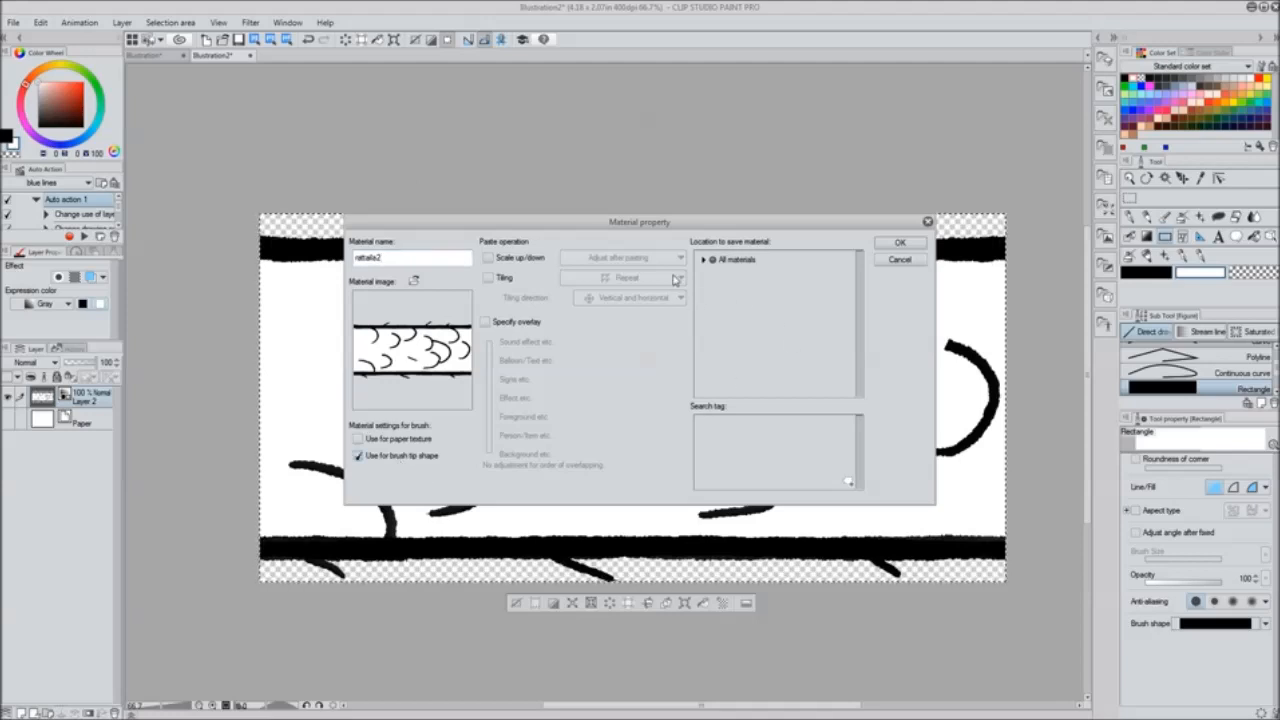
pyautogui.click(694, 260)
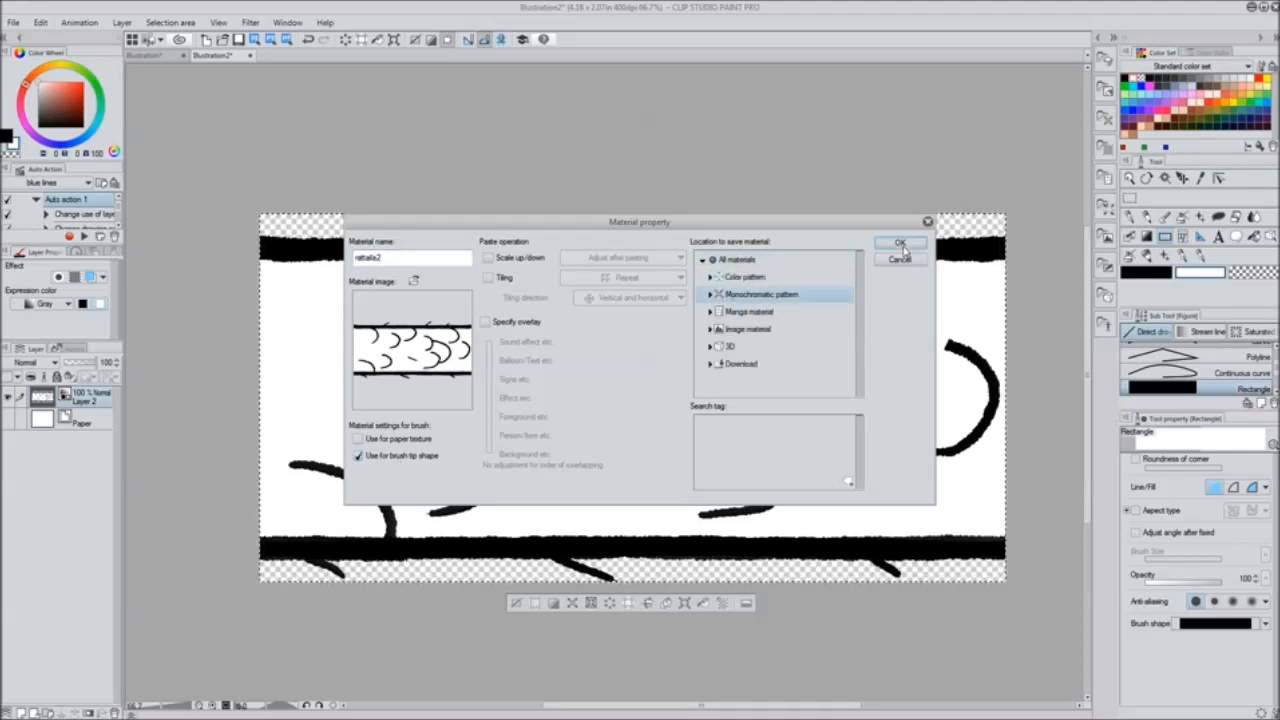
pyautogui.click(900, 242)
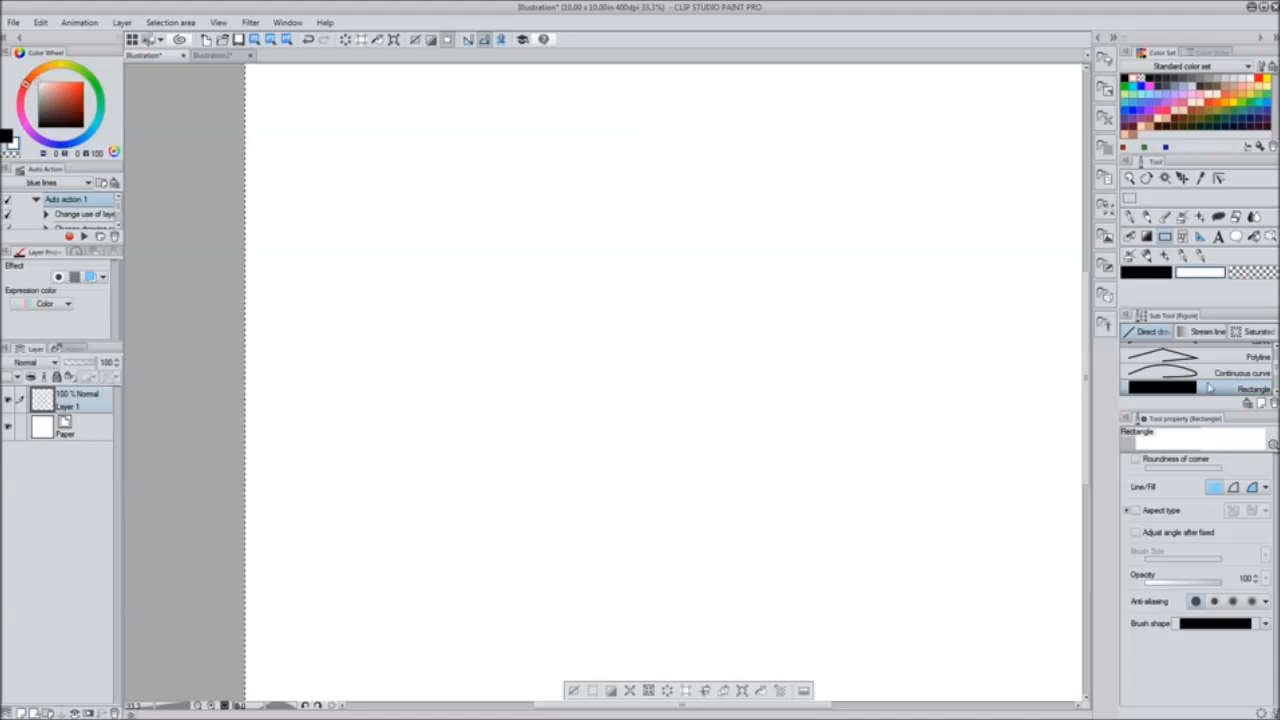
# Select the G-pen, enlarge its brush size and draw a thick test stroke
pyautogui.click(1180, 236)
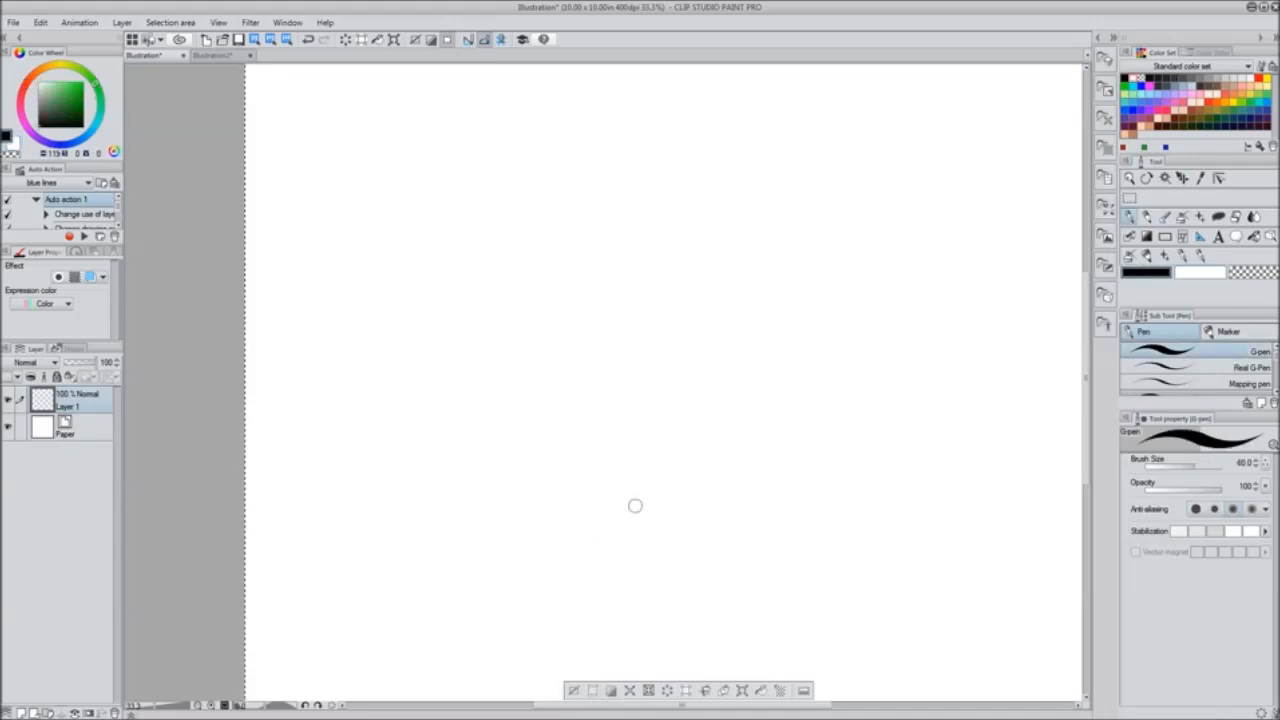
pyautogui.moveTo(550, 276); pyautogui.dragTo(900, 580)
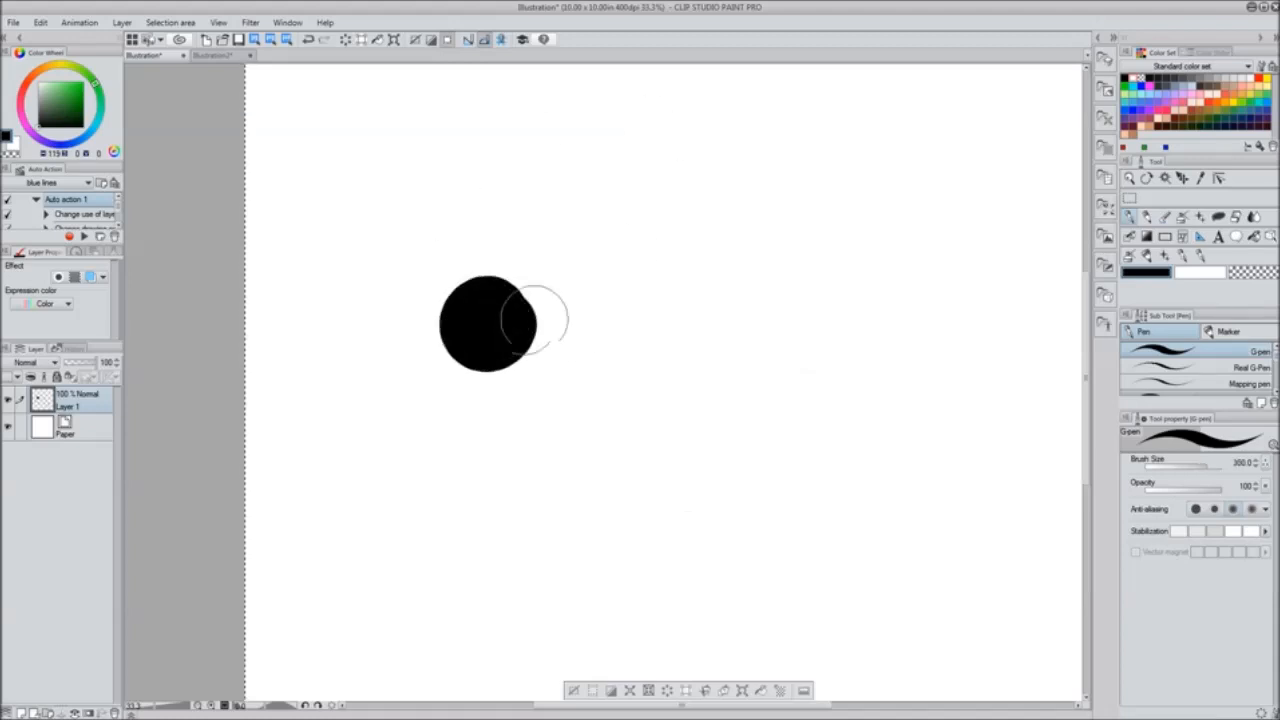
pyautogui.moveTo(340, 136); pyautogui.dragTo(456, 310)
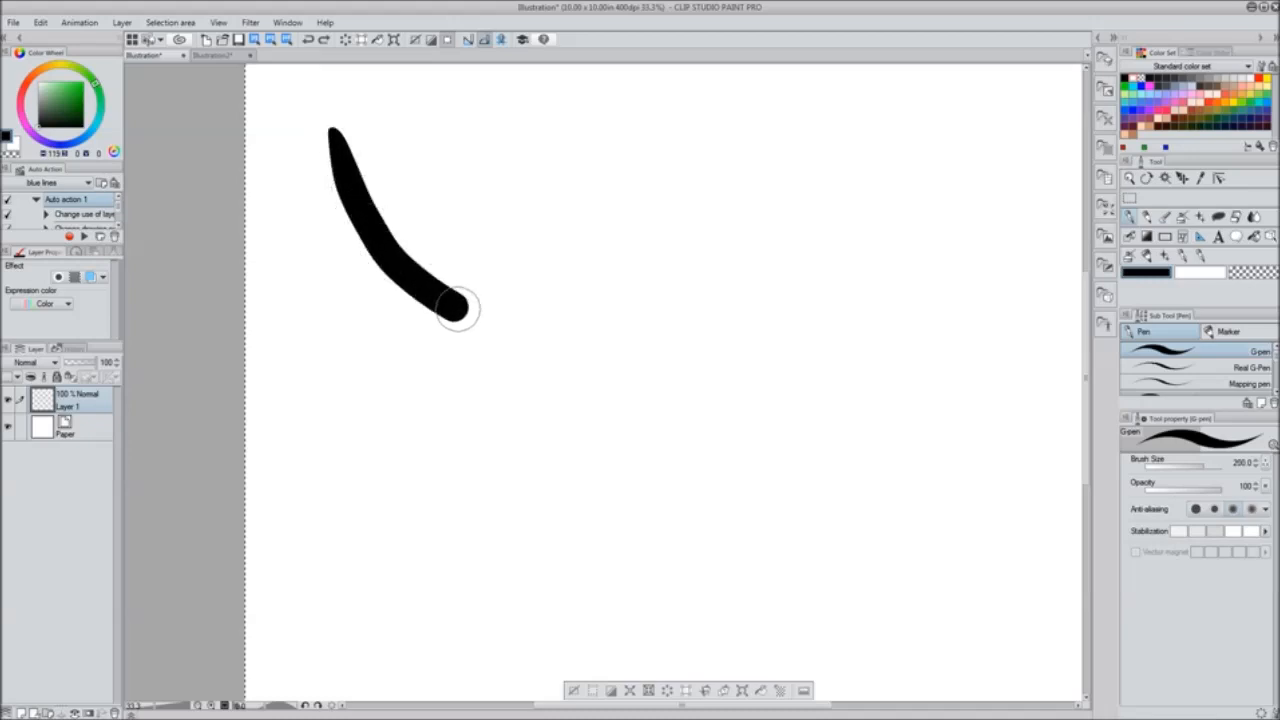
# Clear the test strokes and readjust the brush size, leaving the canvas blank
pyautogui.moveTo(456, 310); pyautogui.dragTo(610, 350)
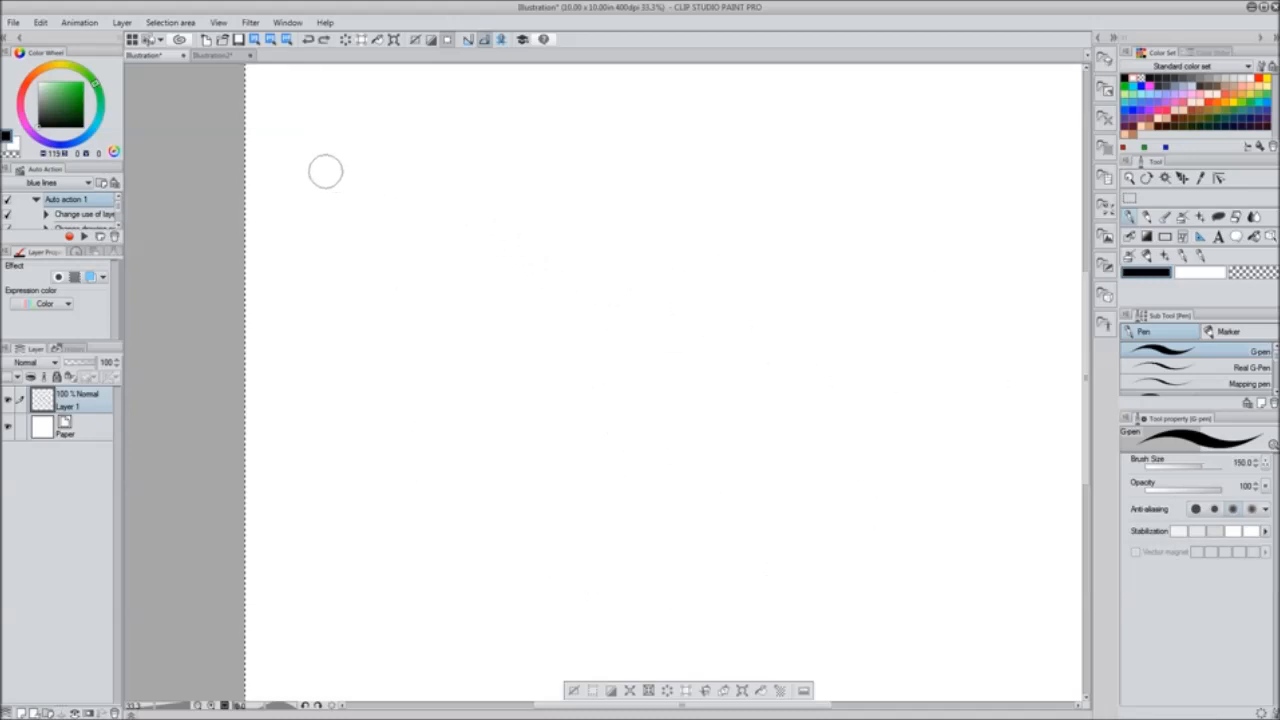
pyautogui.moveTo(324, 160); pyautogui.dragTo(820, 340)
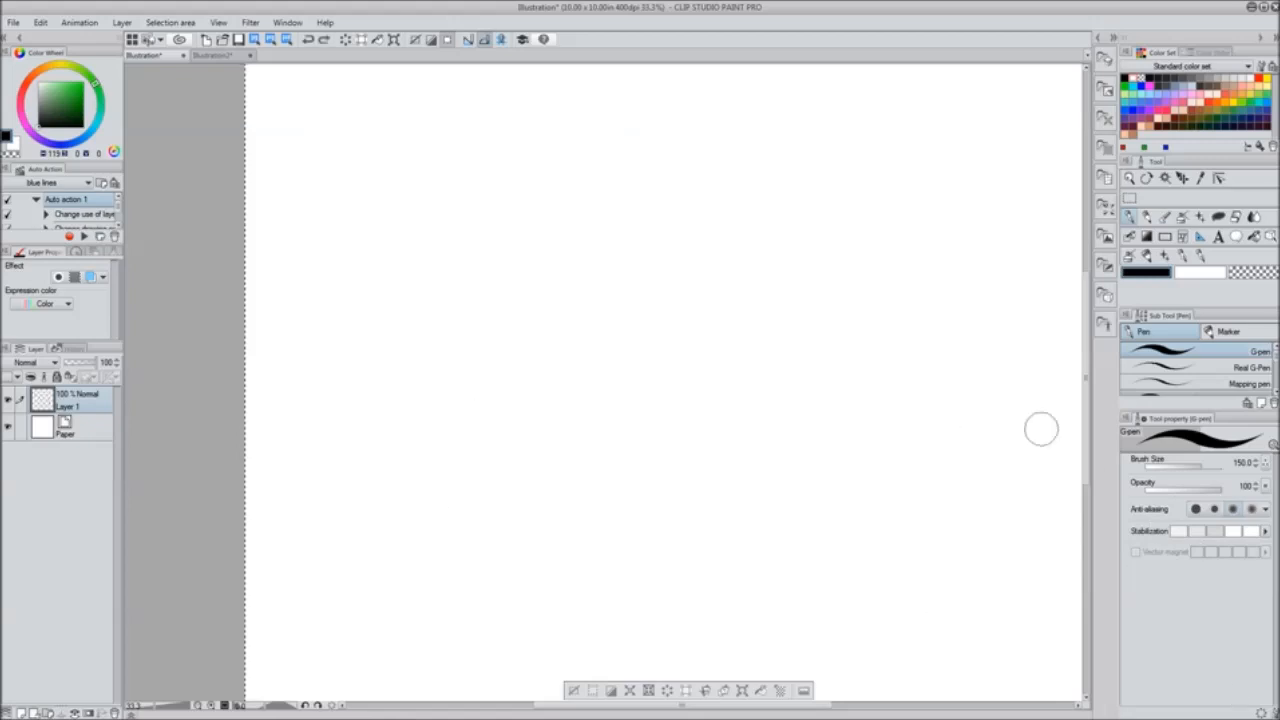
pyautogui.moveTo(560, 150); pyautogui.dragTo(690, 430)
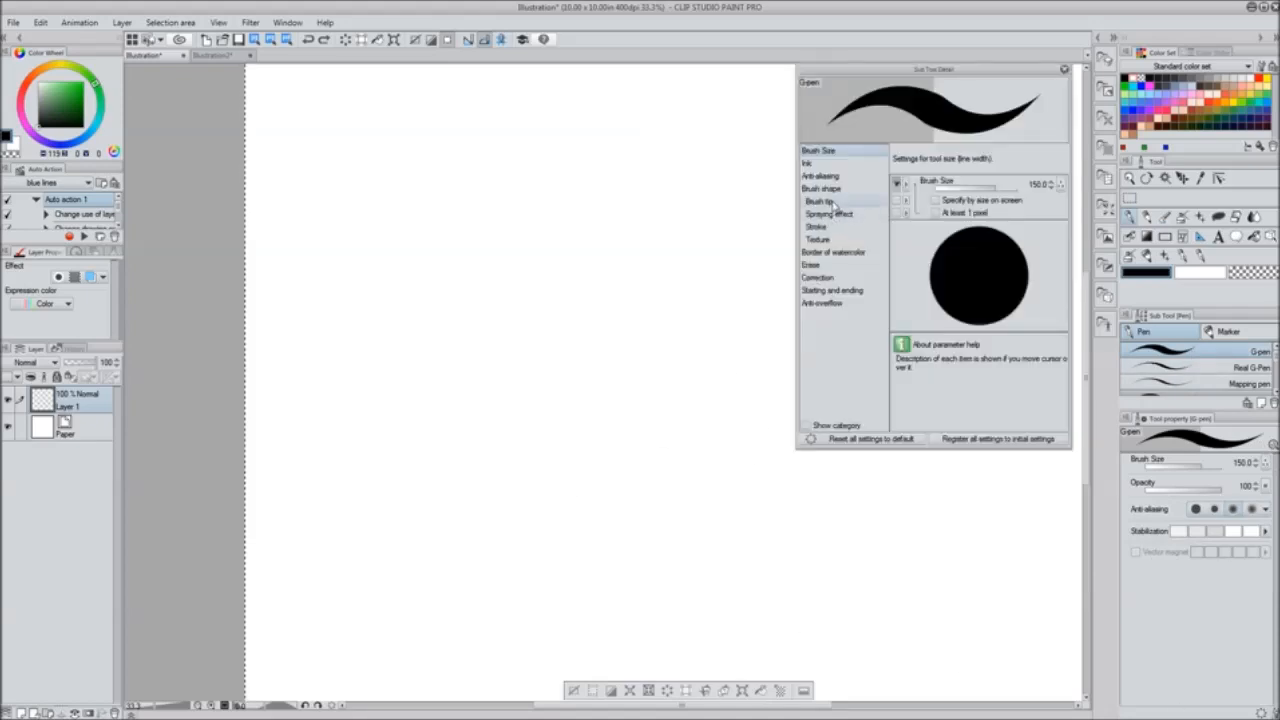
# Set the pen's brush tip shape to the third rat-tail material and enlarge the brush size
pyautogui.click(816, 202)
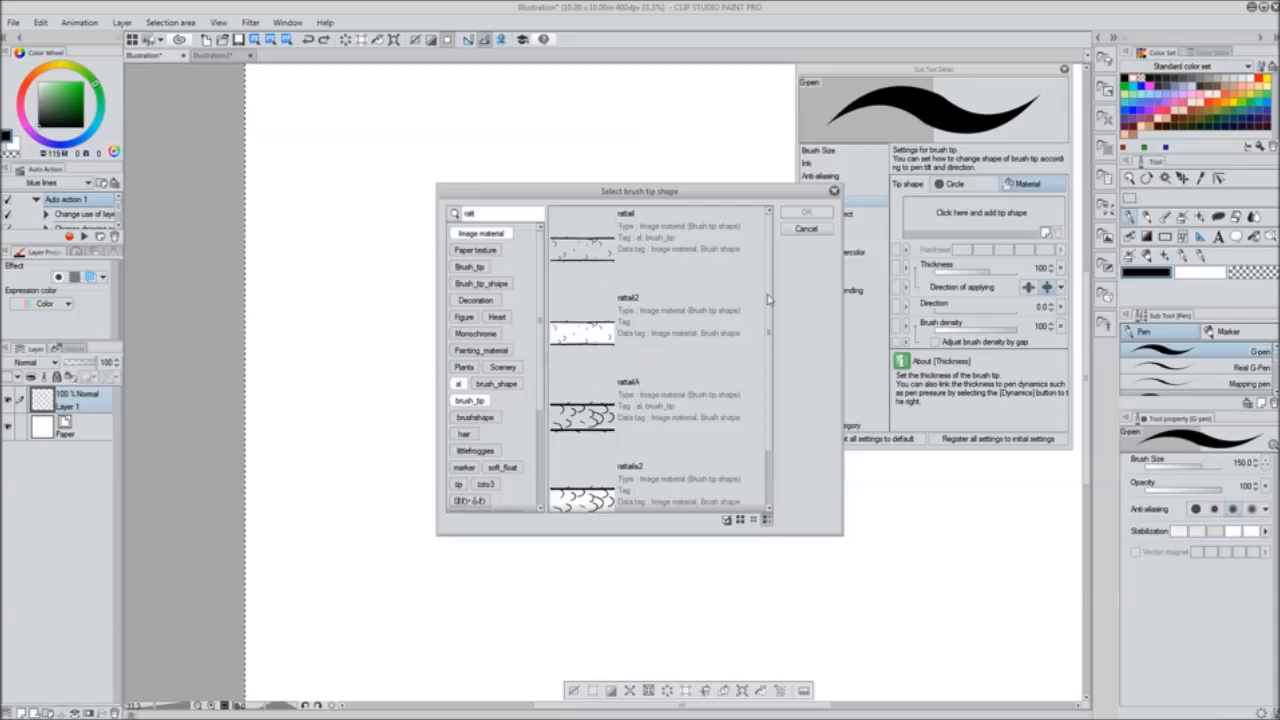
pyautogui.click(656, 410)
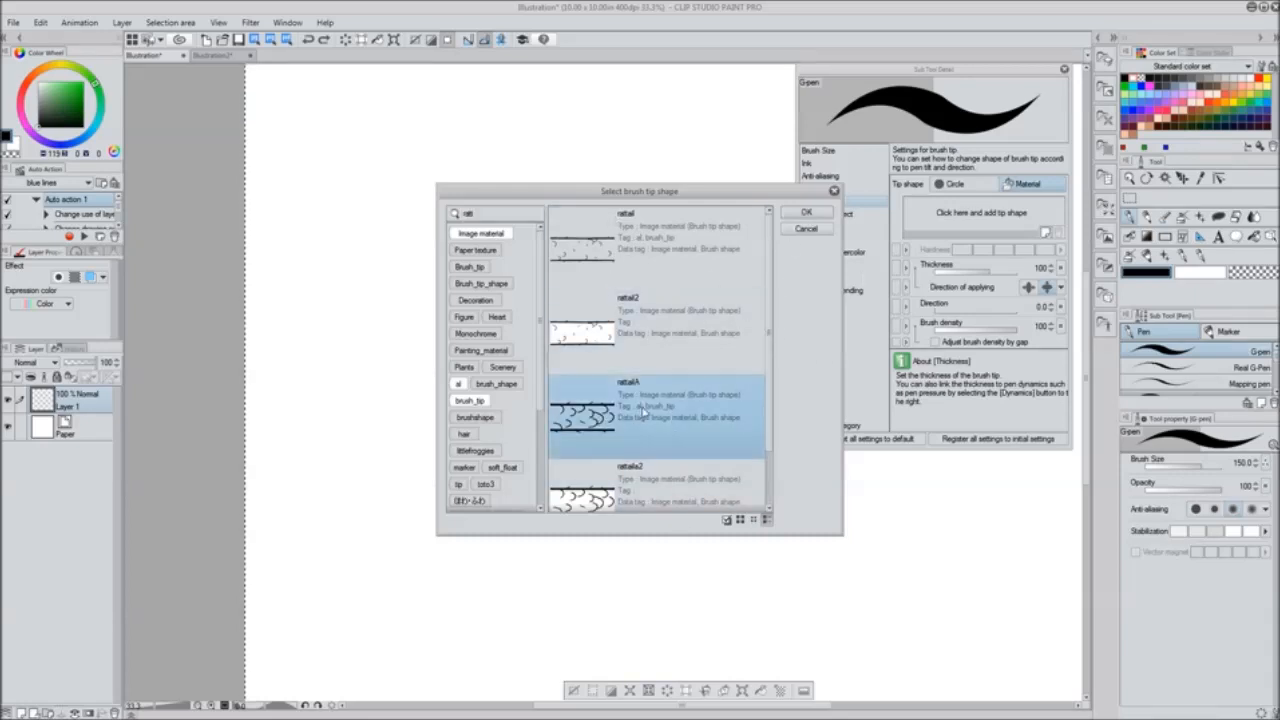
pyautogui.click(808, 212)
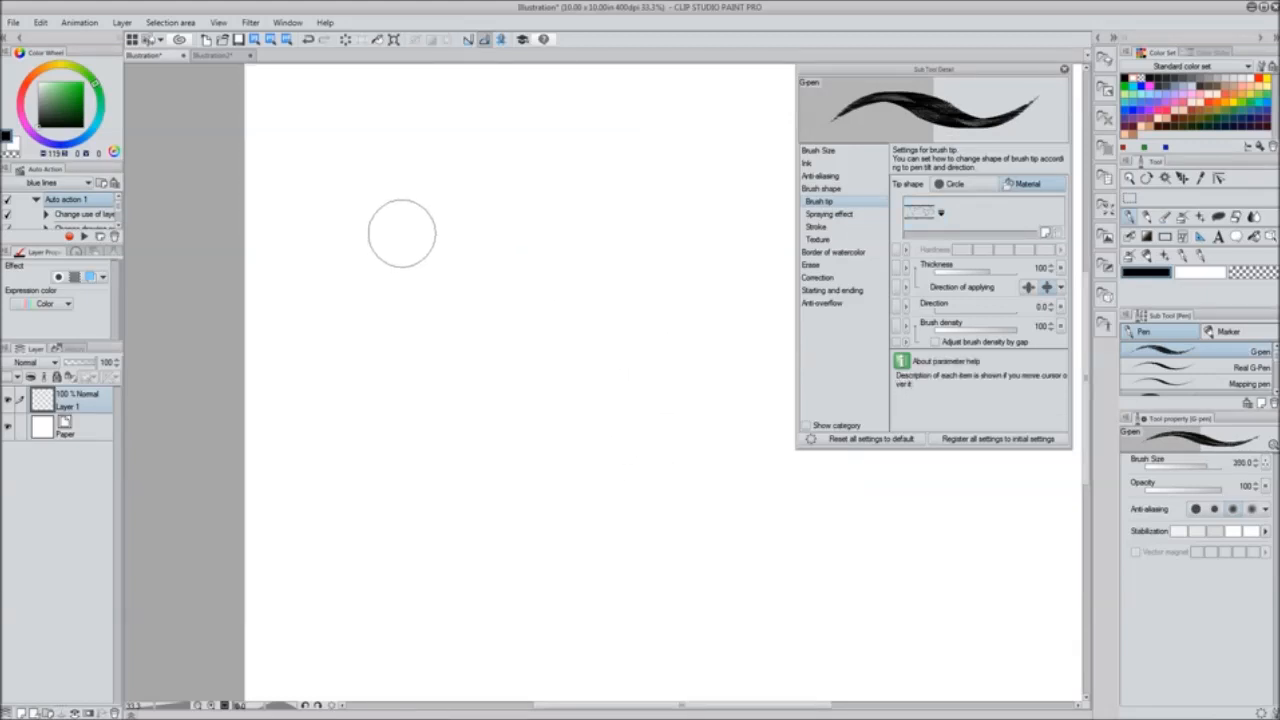
pyautogui.moveTo(400, 200); pyautogui.dragTo(416, 360)
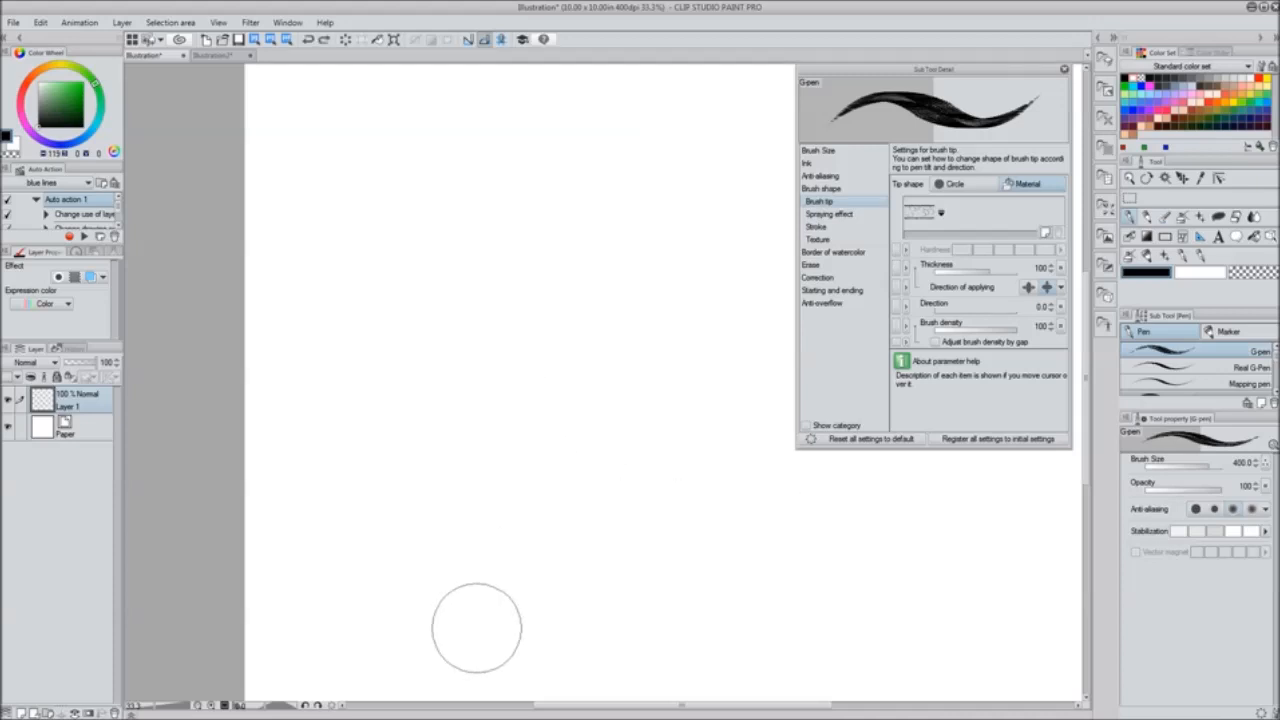
# Enable Ribbon in the brush's Stroke settings and try a stroke across the canvas
pyautogui.click(816, 228)
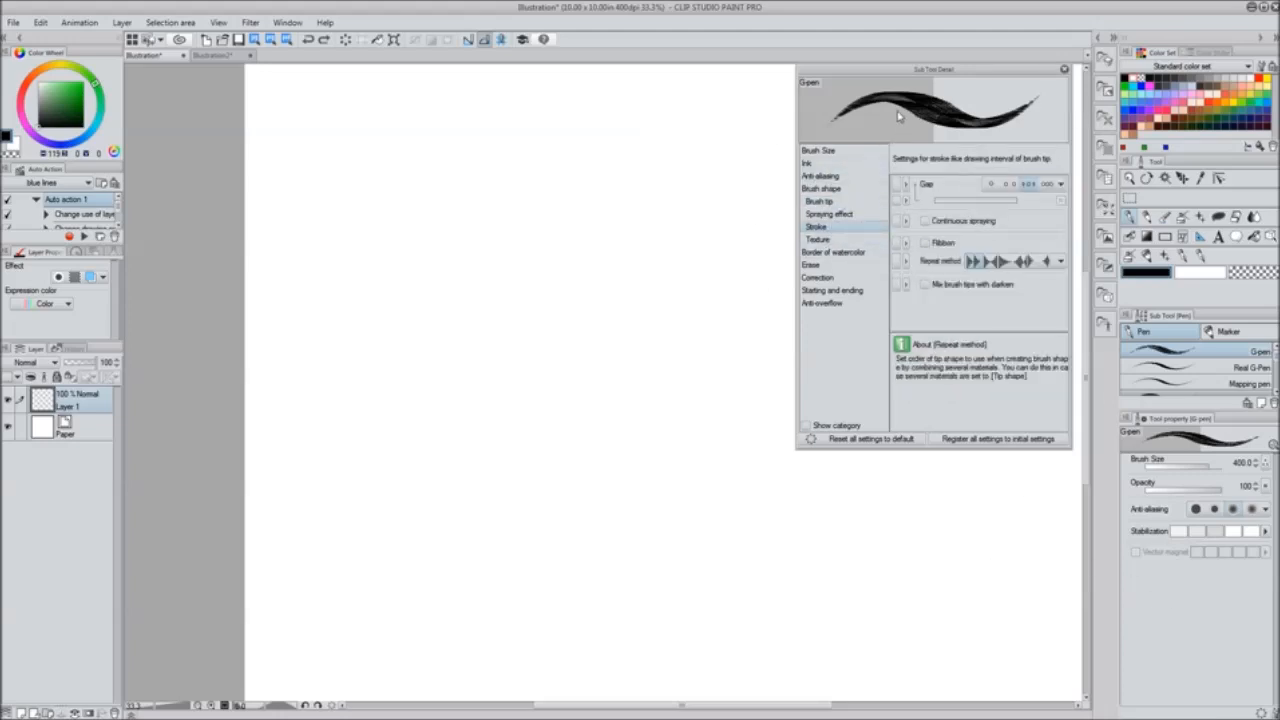
pyautogui.moveTo(932, 68); pyautogui.dragTo(848, 116)
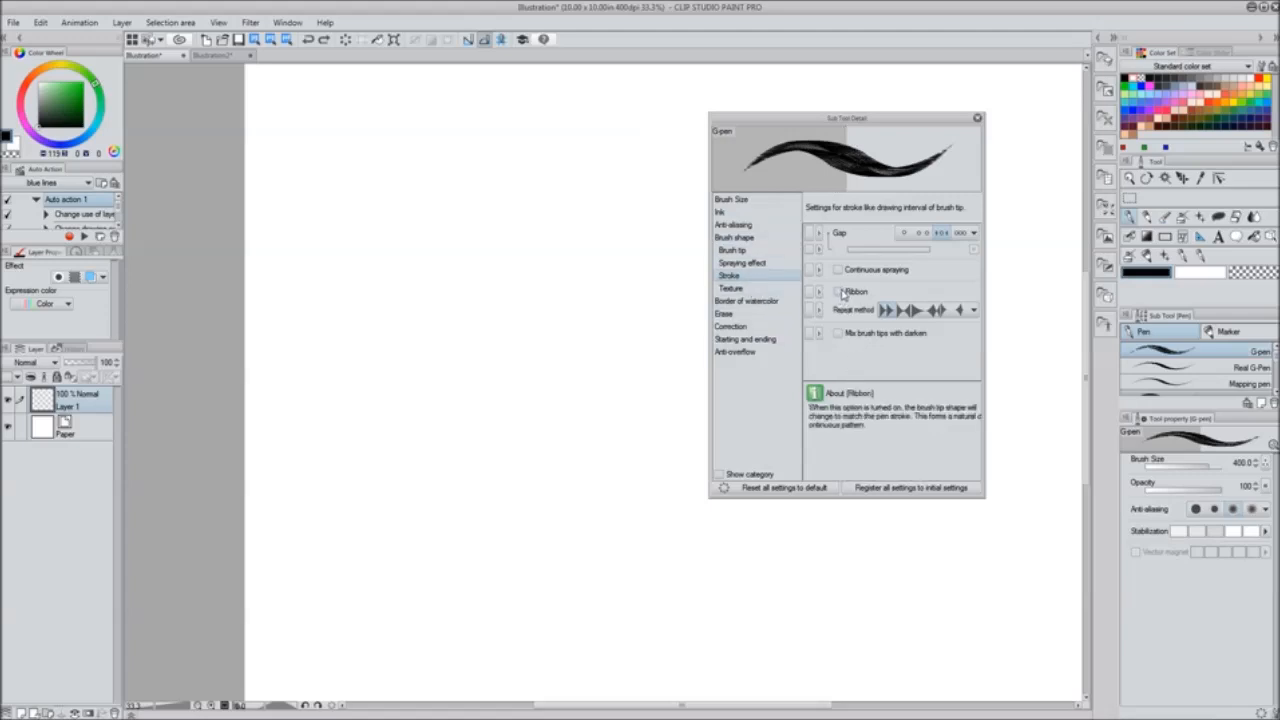
pyautogui.click(838, 292)
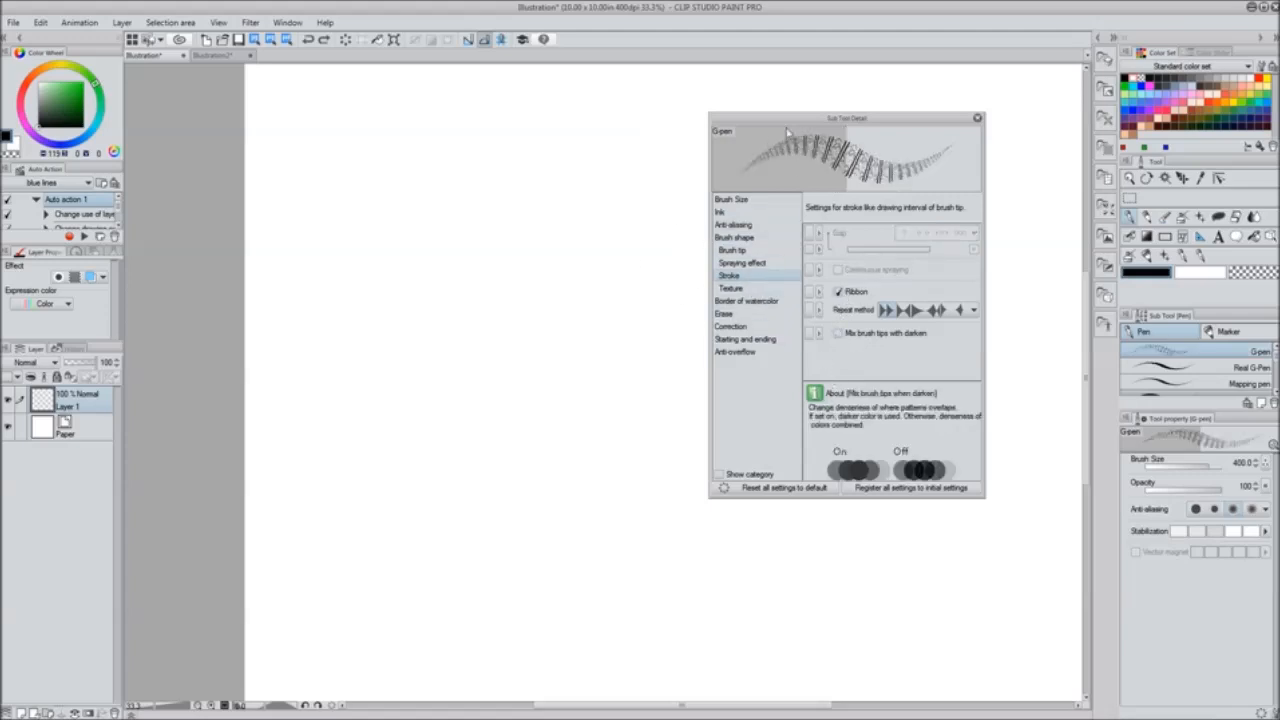
pyautogui.moveTo(310, 230); pyautogui.dragTo(1000, 480)
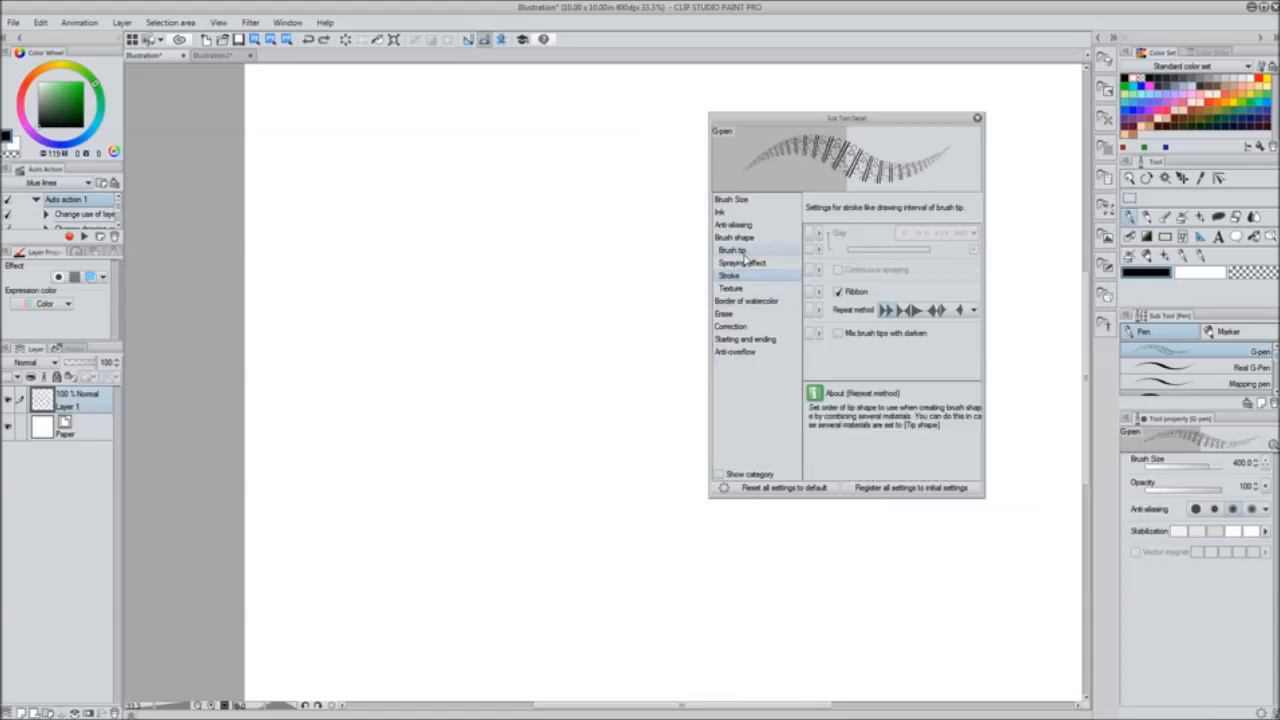
# Return to the brush tip settings and draw a big looping scaly tail
pyautogui.click(724, 250)
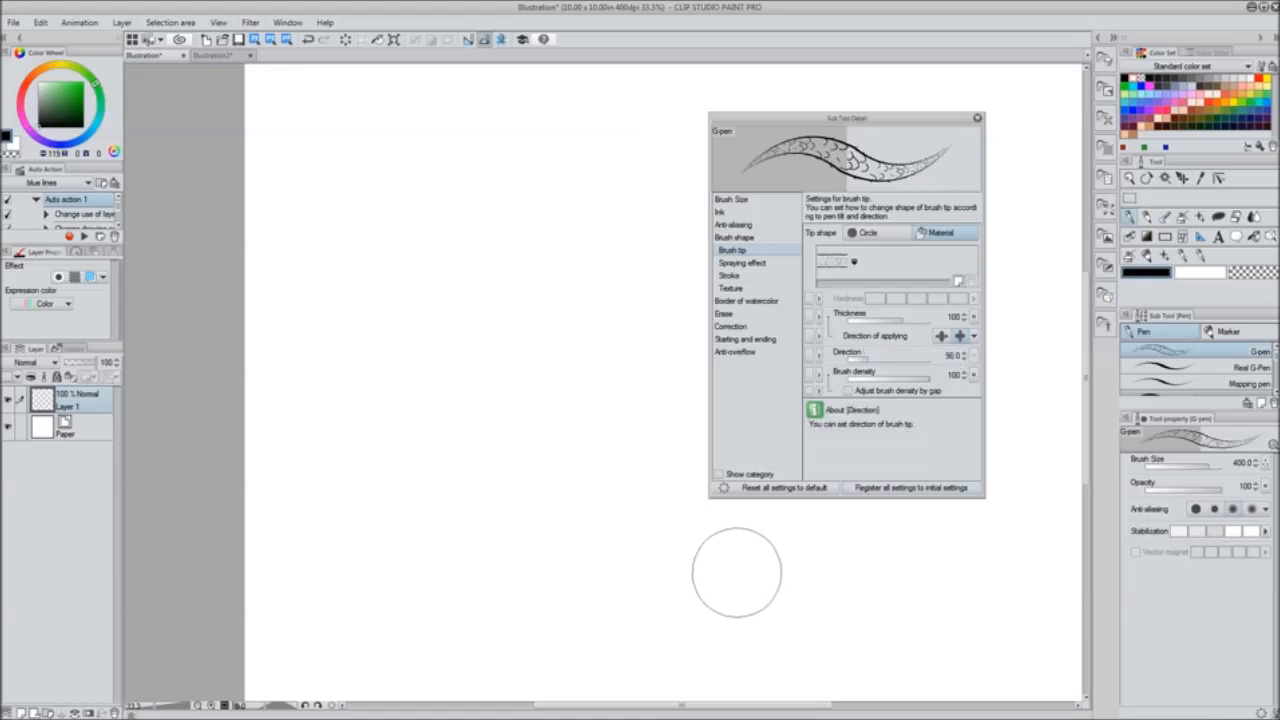
pyautogui.moveTo(340, 180); pyautogui.dragTo(470, 470)
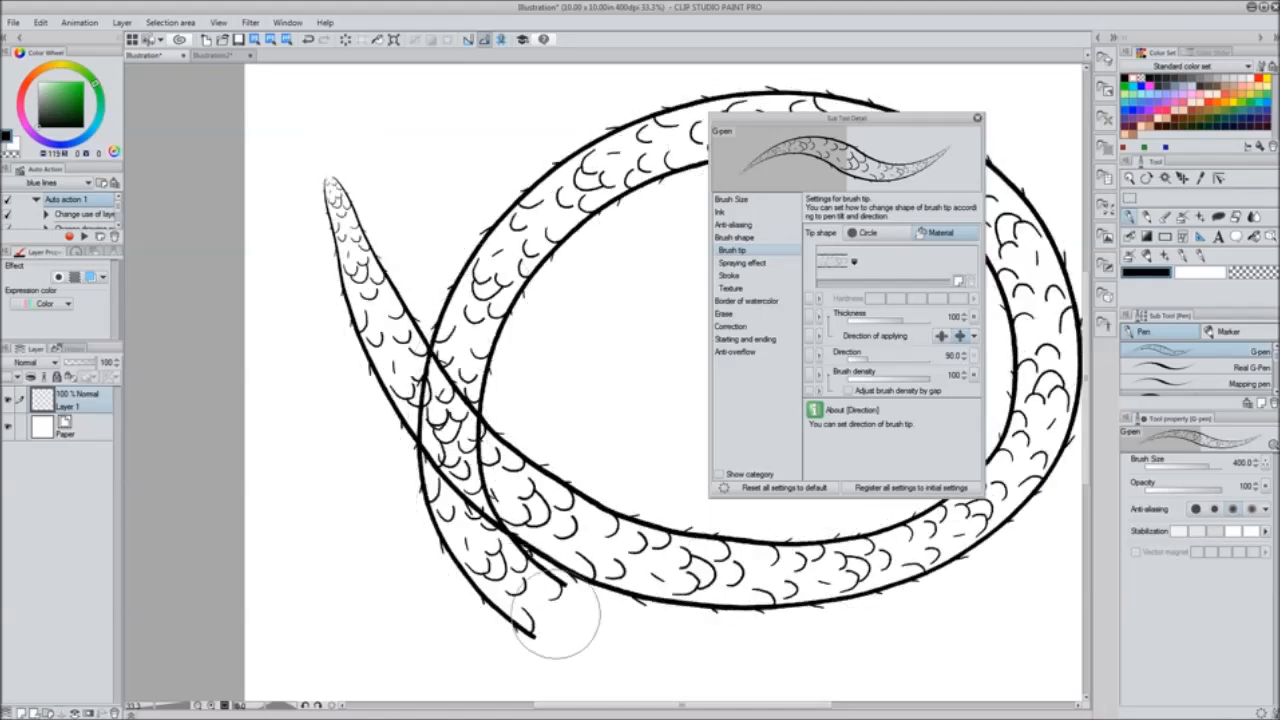
pyautogui.moveTo(530, 630); pyautogui.dragTo(616, 430)
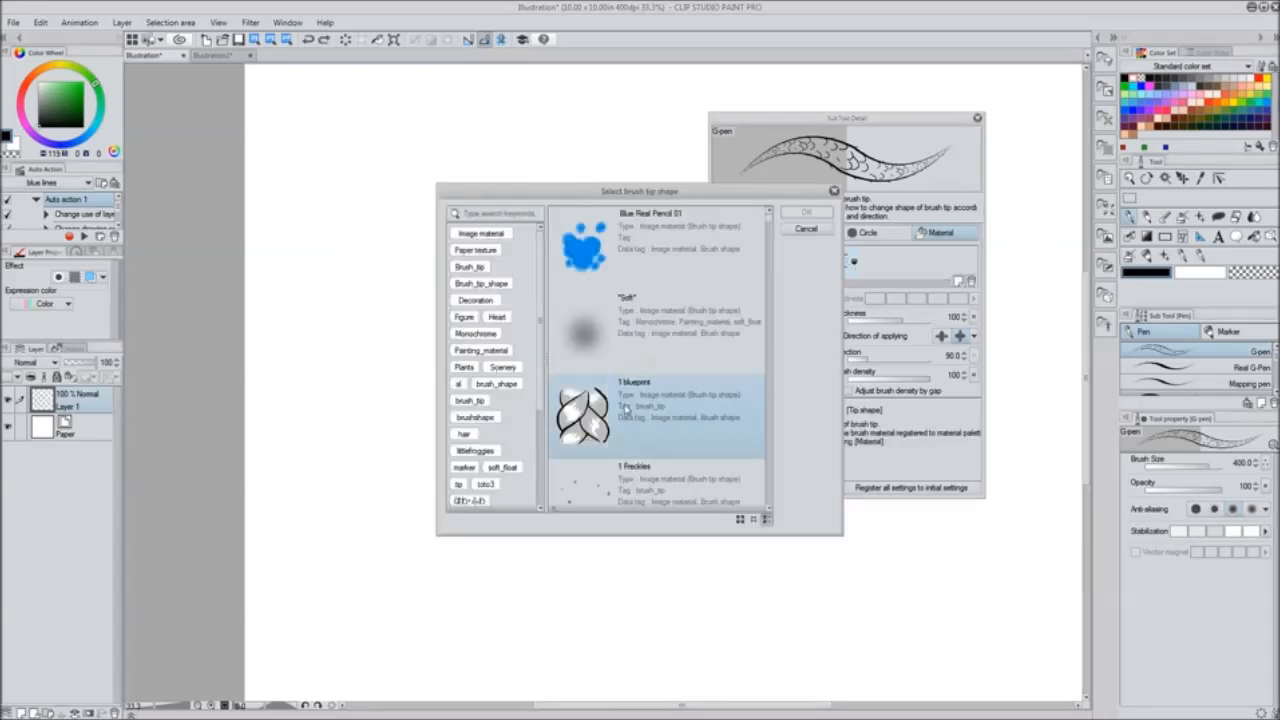
# Assign another ratail material as the copied pen's tip shape and draw a tapering scaly tail
pyautogui.click(806, 228)
pyautogui.write('rat')
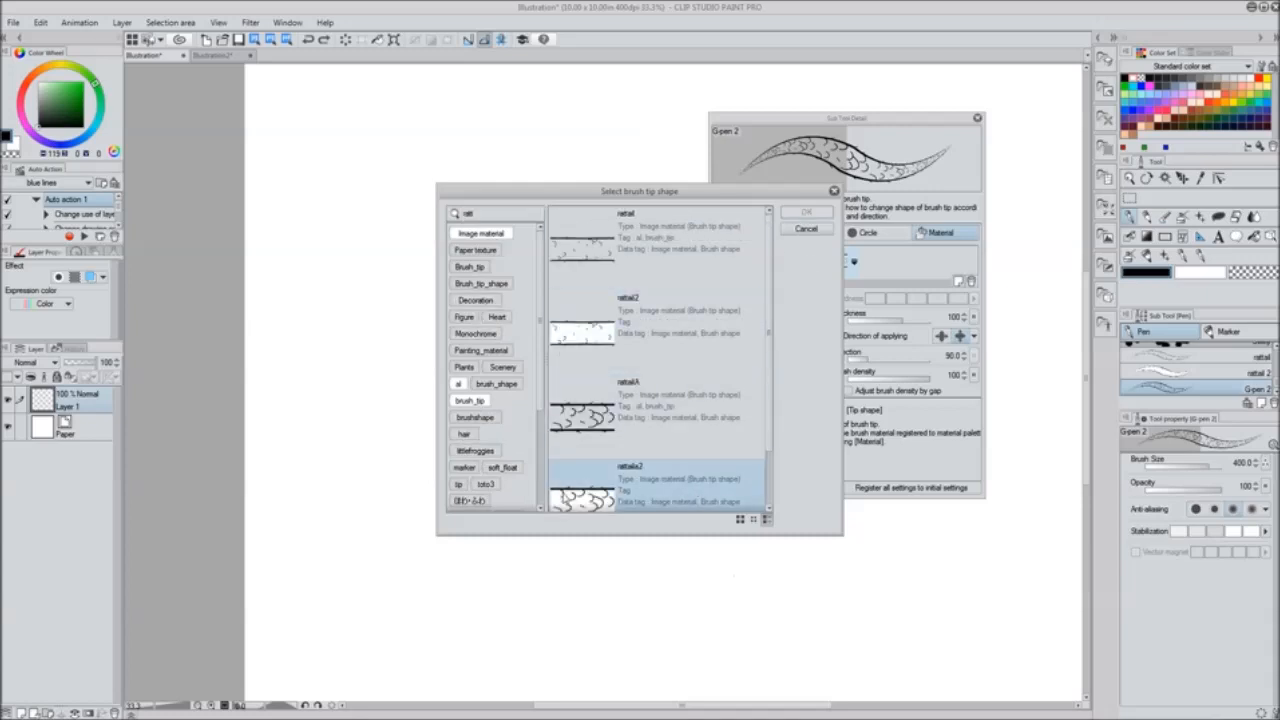
pyautogui.click(808, 228)
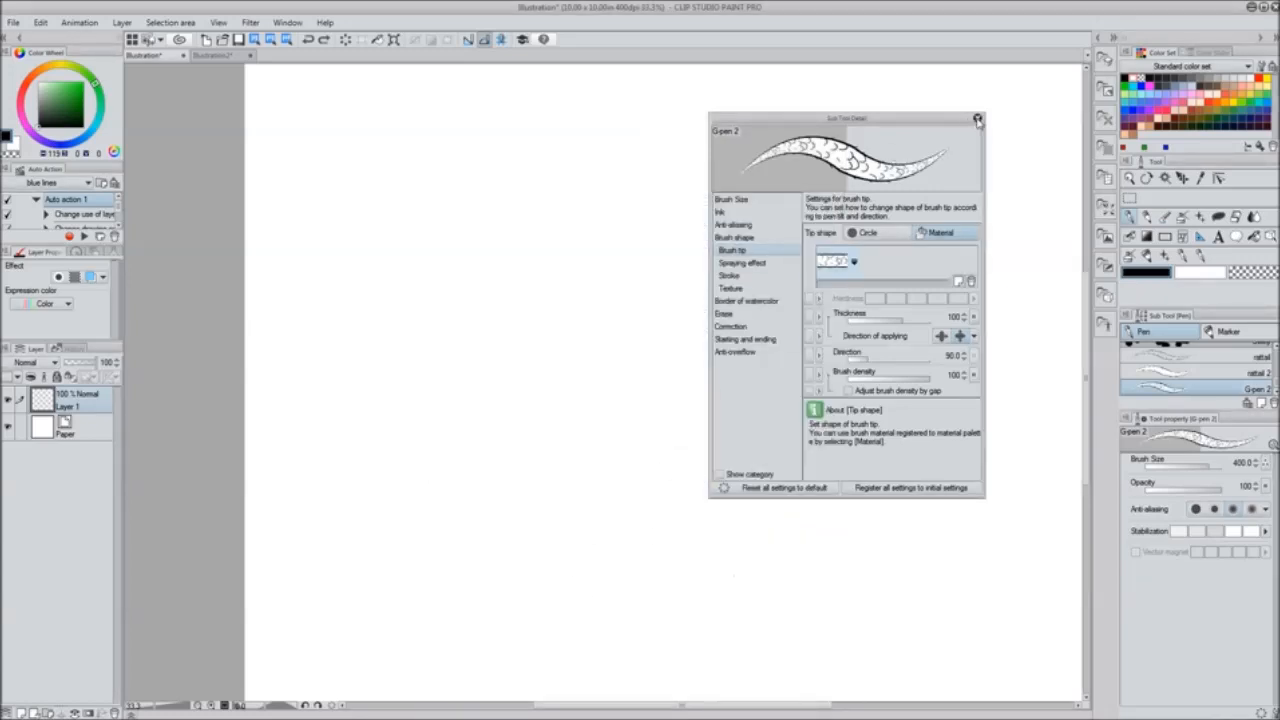
pyautogui.click(976, 118)
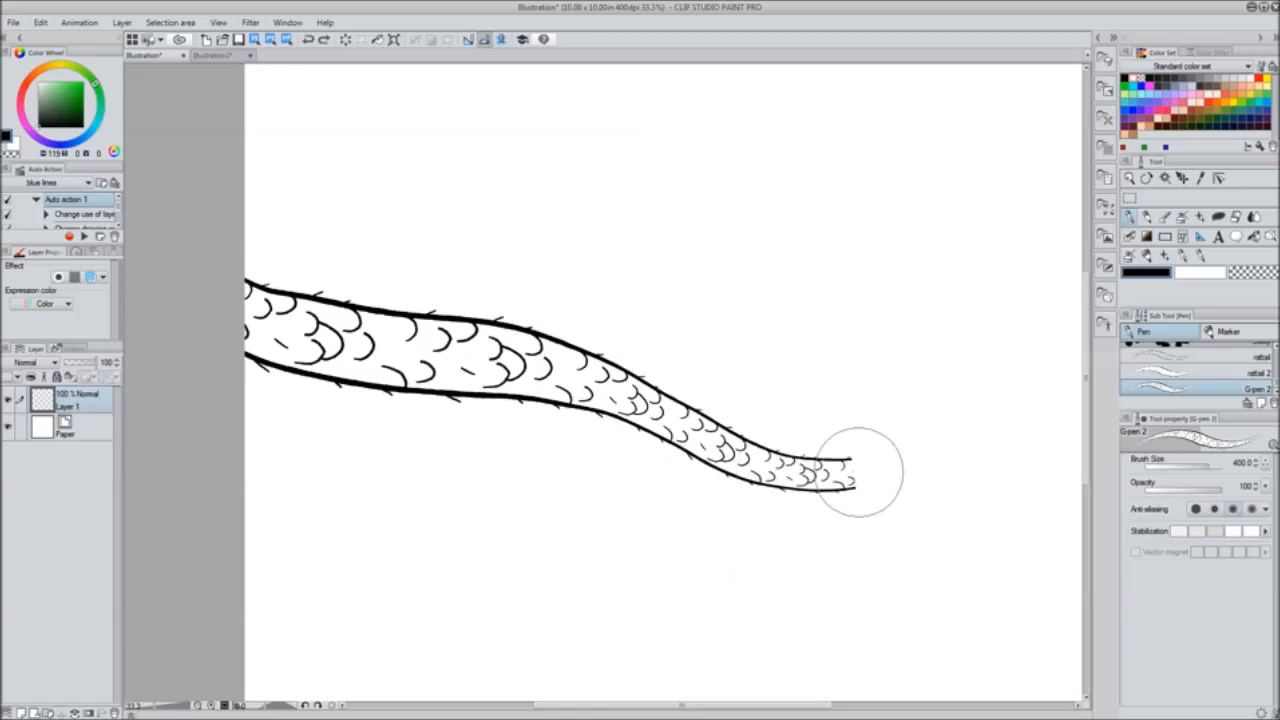
pyautogui.moveTo(860, 470); pyautogui.dragTo(740, 660)
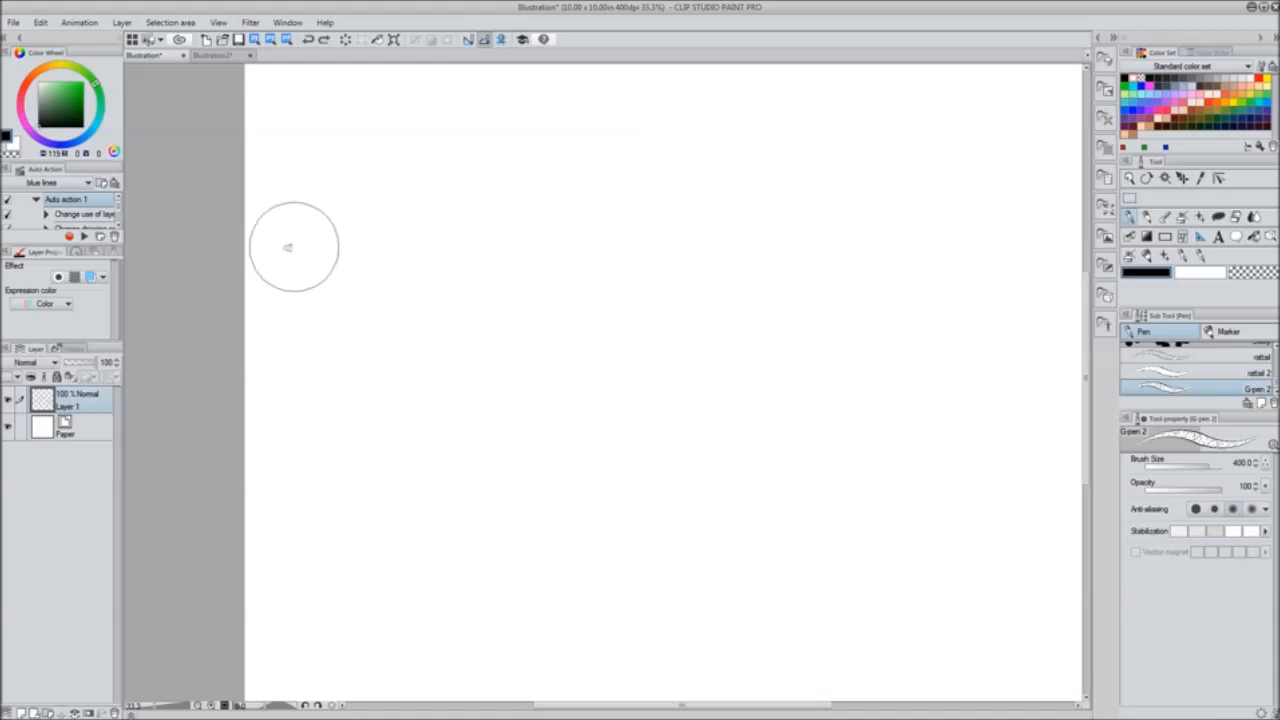
# Enable pen pressure and tilt for the rat-tail brush size and bring Brush Size down to 250
pyautogui.moveTo(300, 244); pyautogui.dragTo(1050, 660)
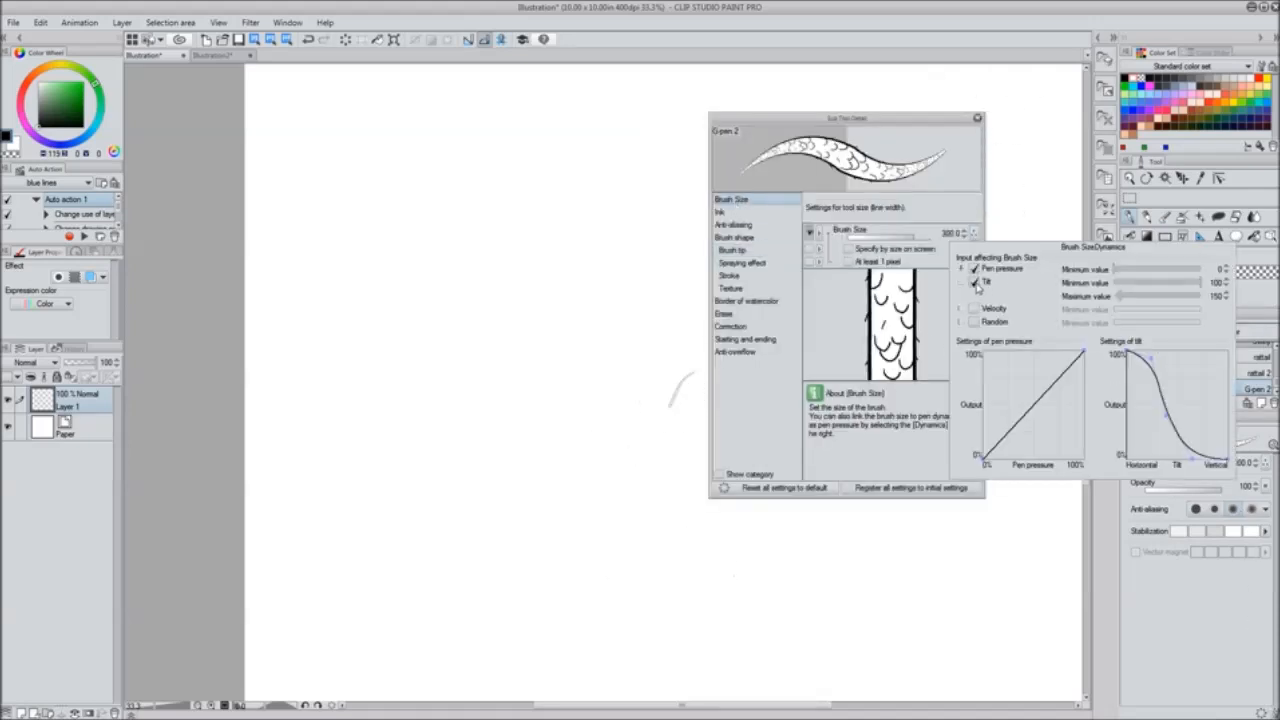
pyautogui.click(972, 286)
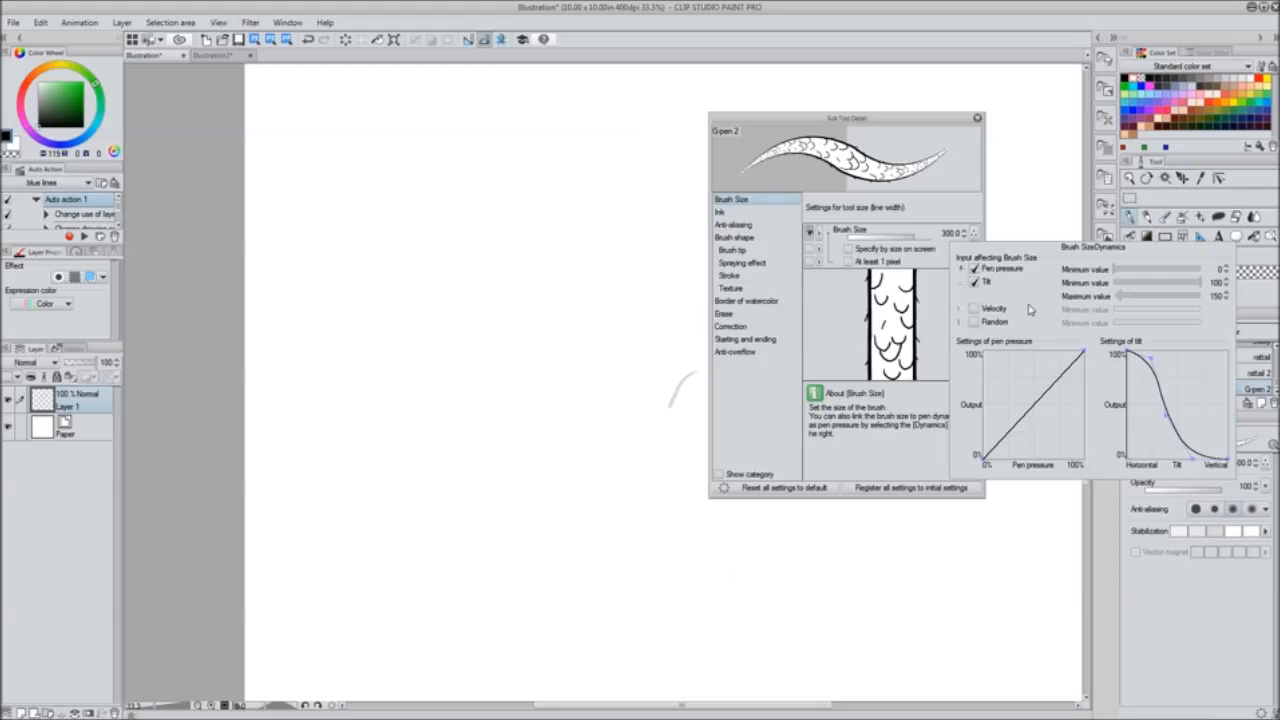
pyautogui.click(966, 284)
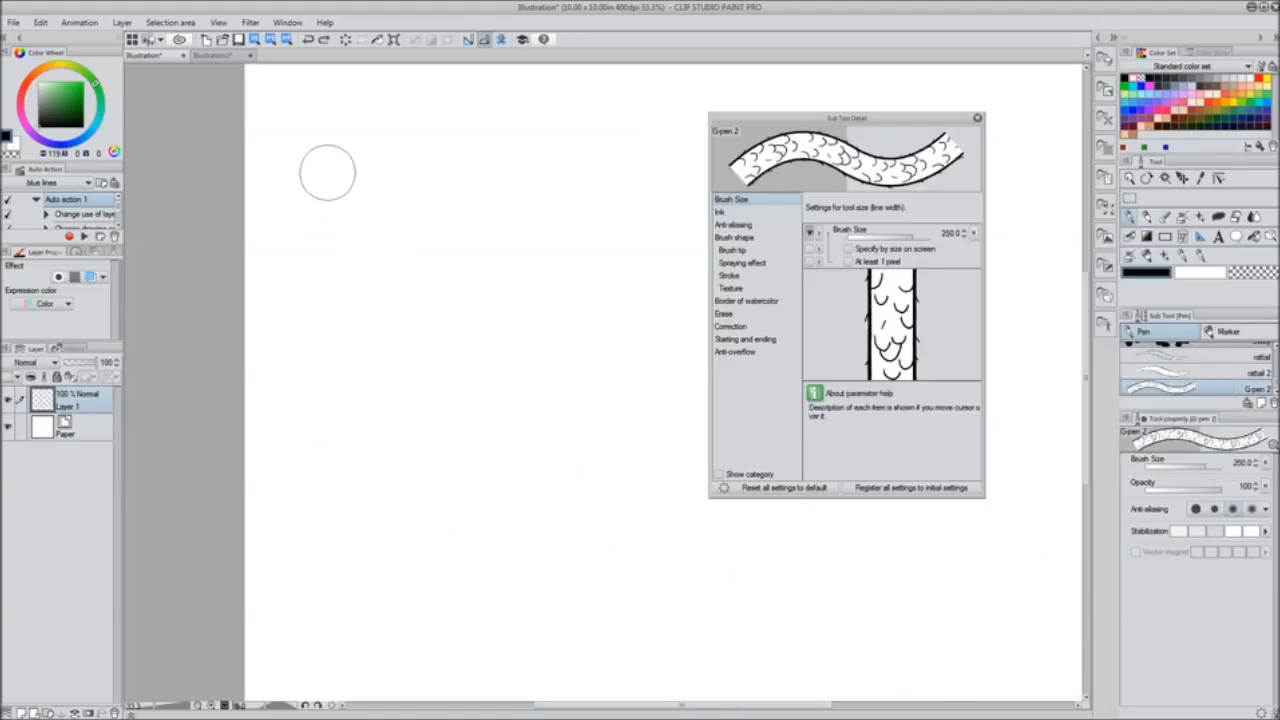
pyautogui.moveTo(330, 170); pyautogui.dragTo(540, 570)
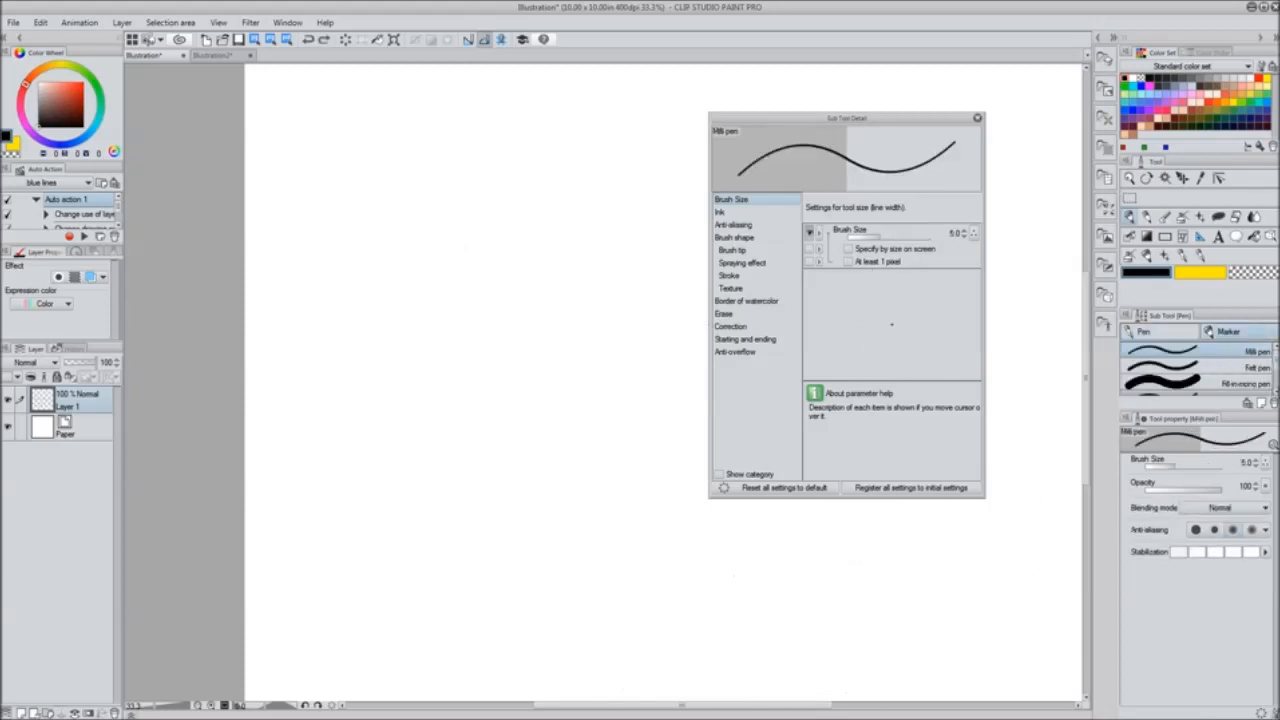
# Select the Milli pen in the Sub Tool palette
pyautogui.click(1250, 384)
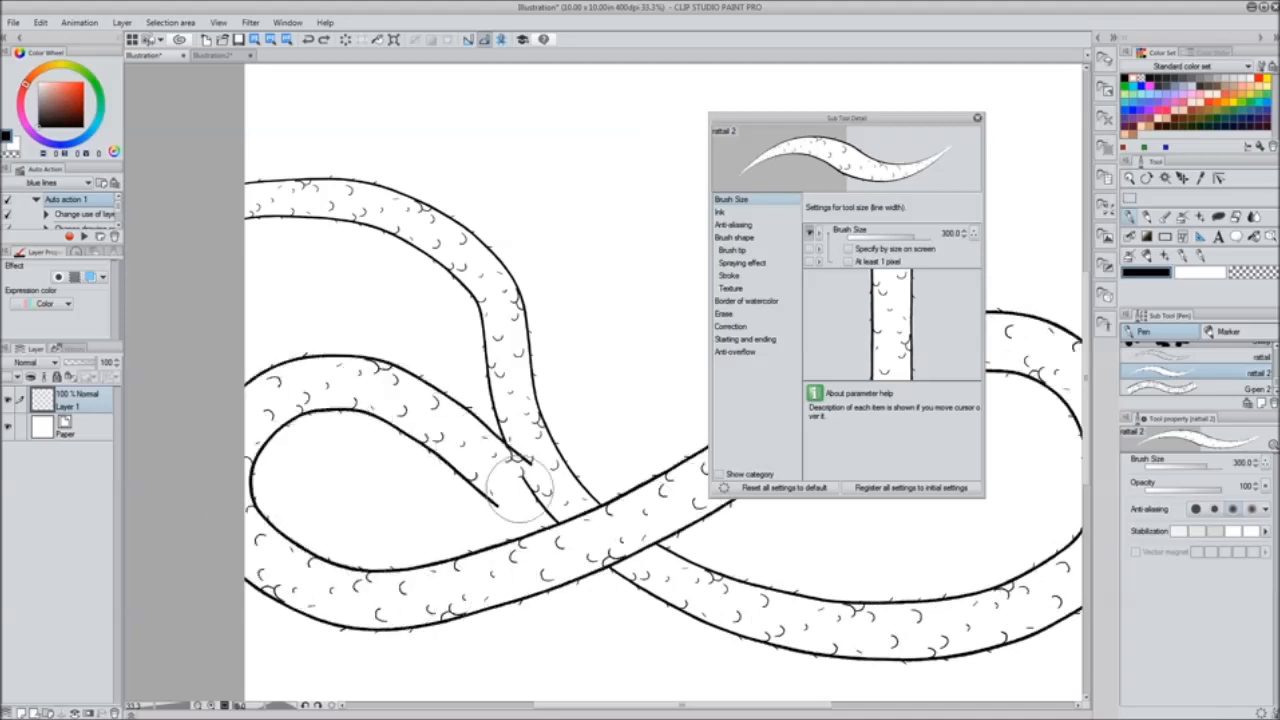
# Draw more overlapping scaly tail loops with ratail 2, piling them along the lower canvas
pyautogui.moveTo(520, 480); pyautogui.dragTo(910, 630)
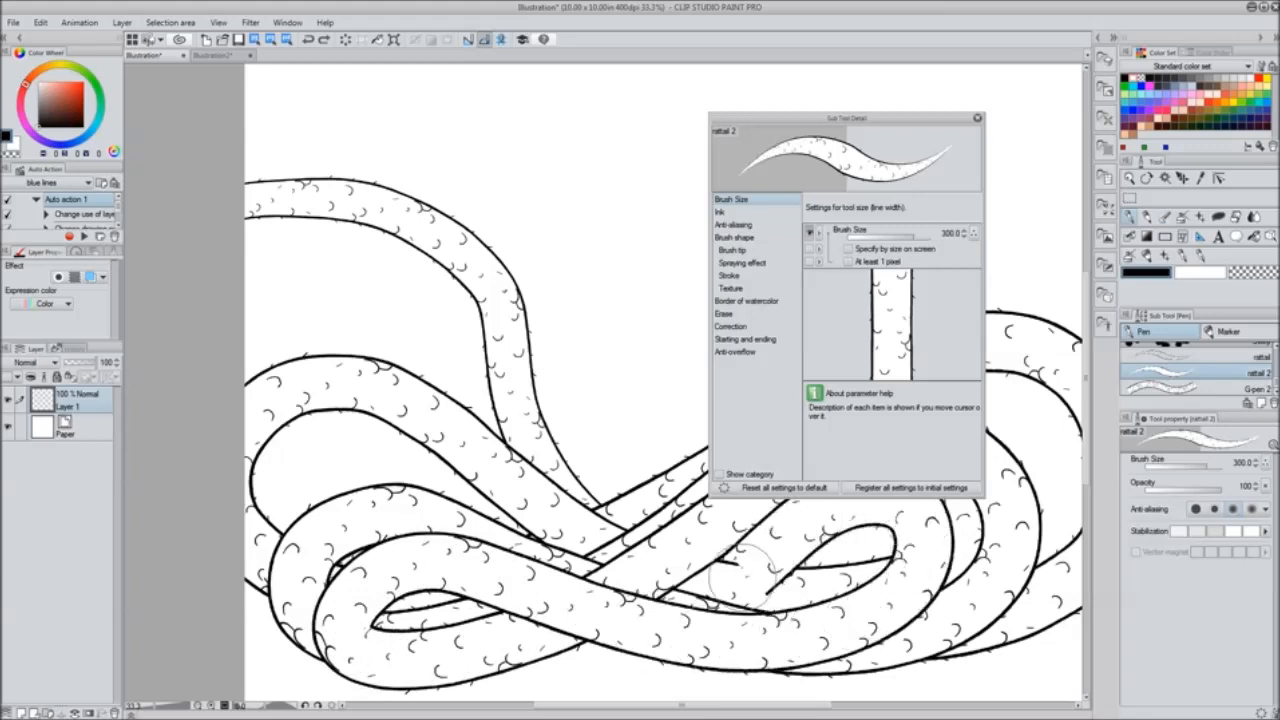
pyautogui.moveTo(760, 580); pyautogui.dragTo(720, 676)
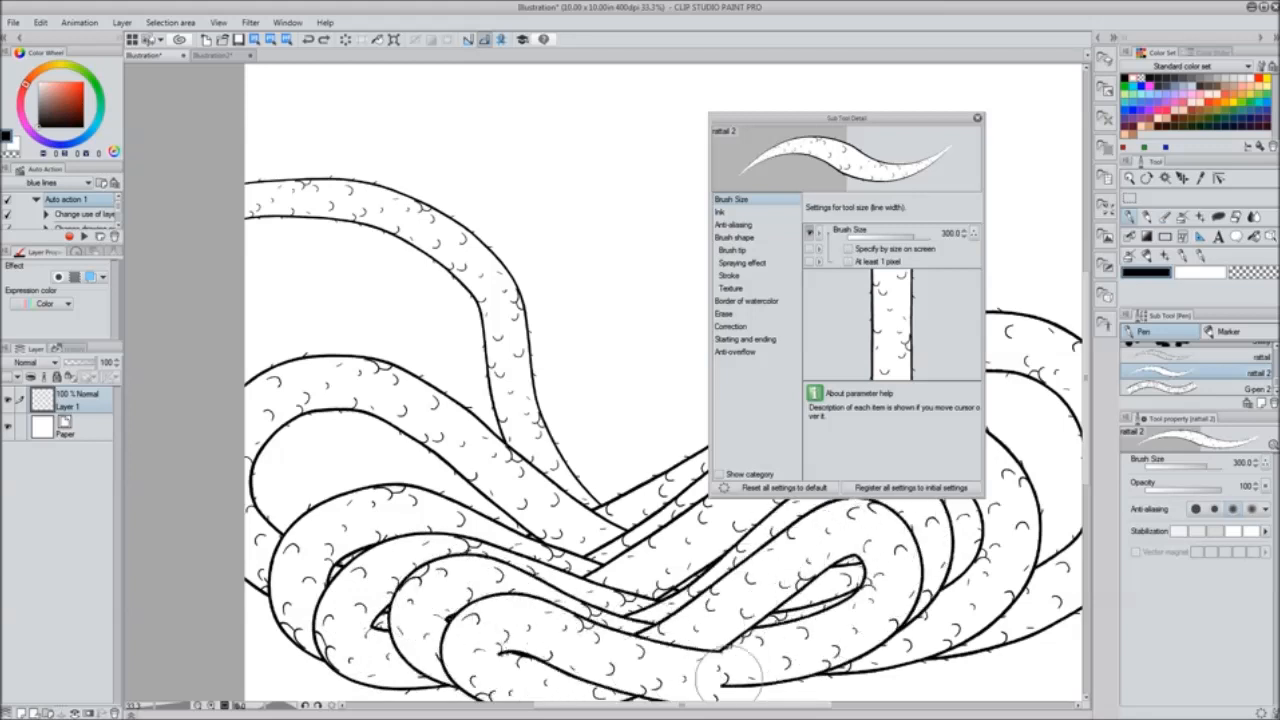